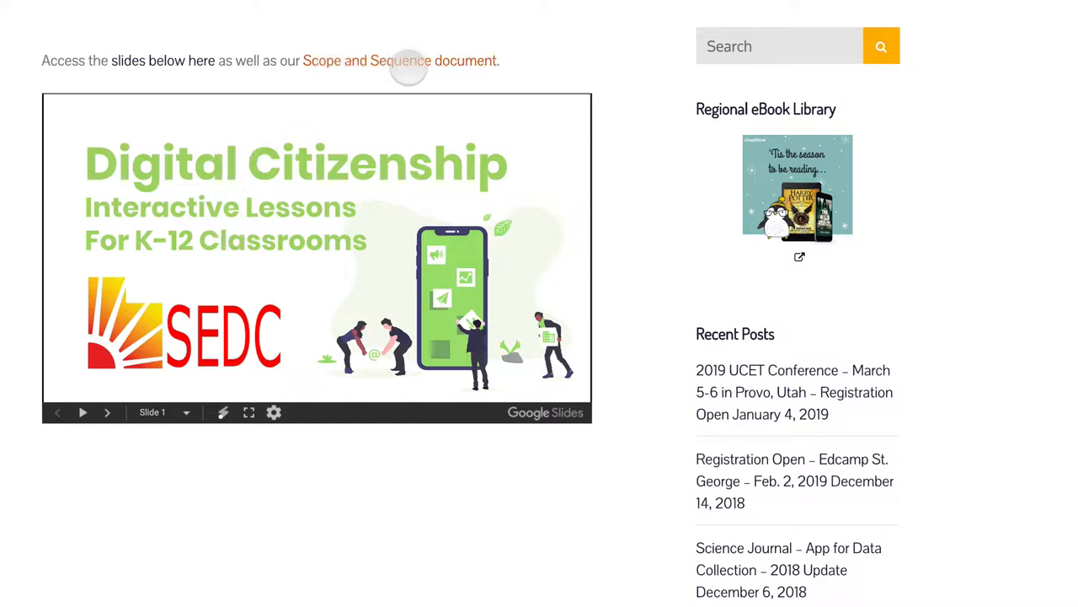
pyautogui.moveTo(401, 60)
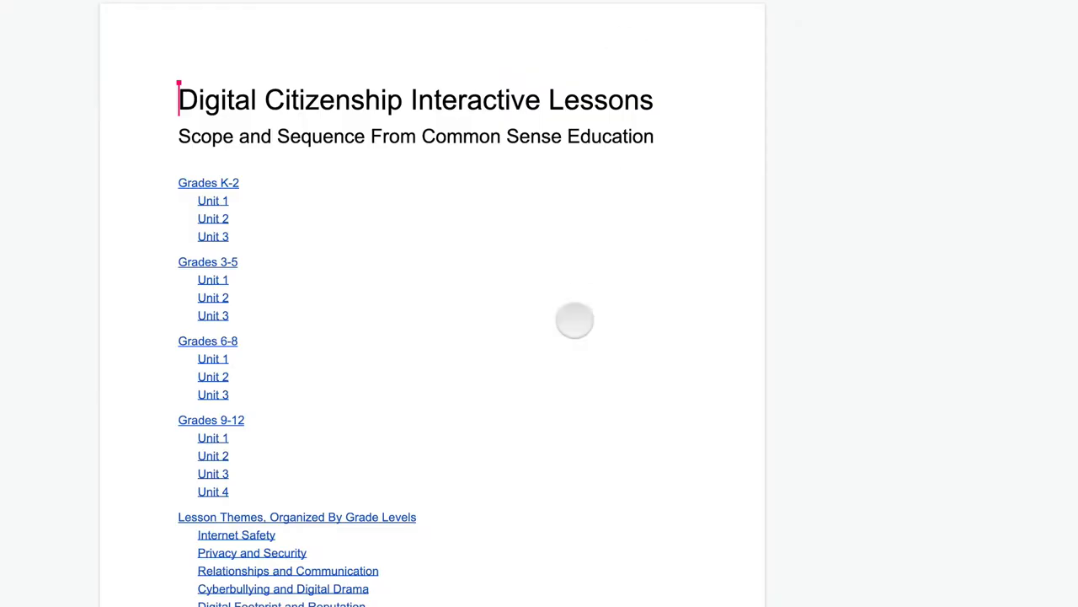
# - Scroll through the Digital Citizenship scope and sequence units and themes by grade band
pyautogui.scroll(-3)
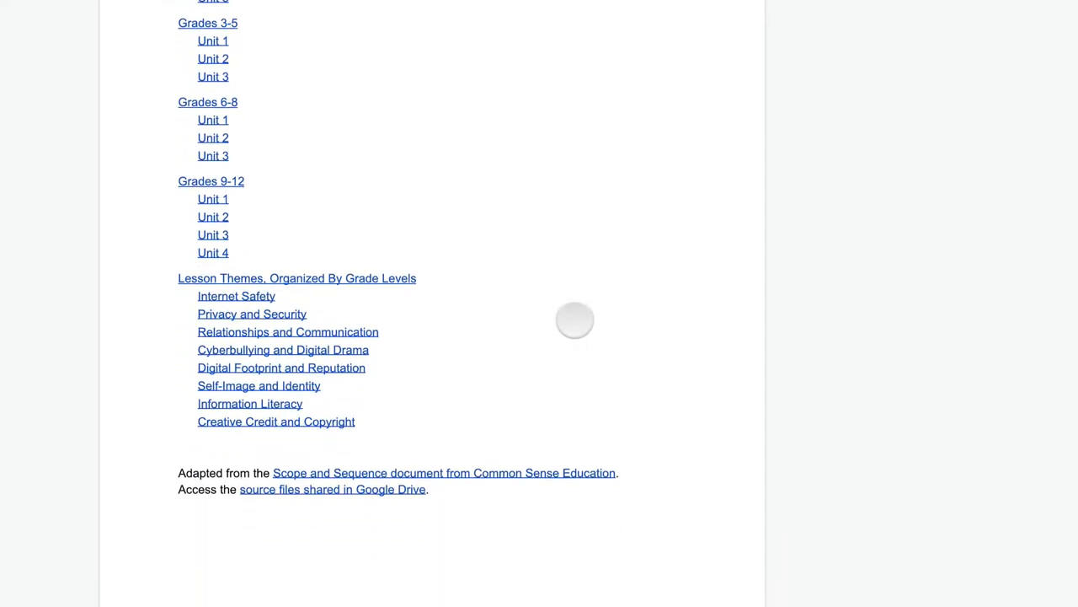
pyautogui.scroll(-3)
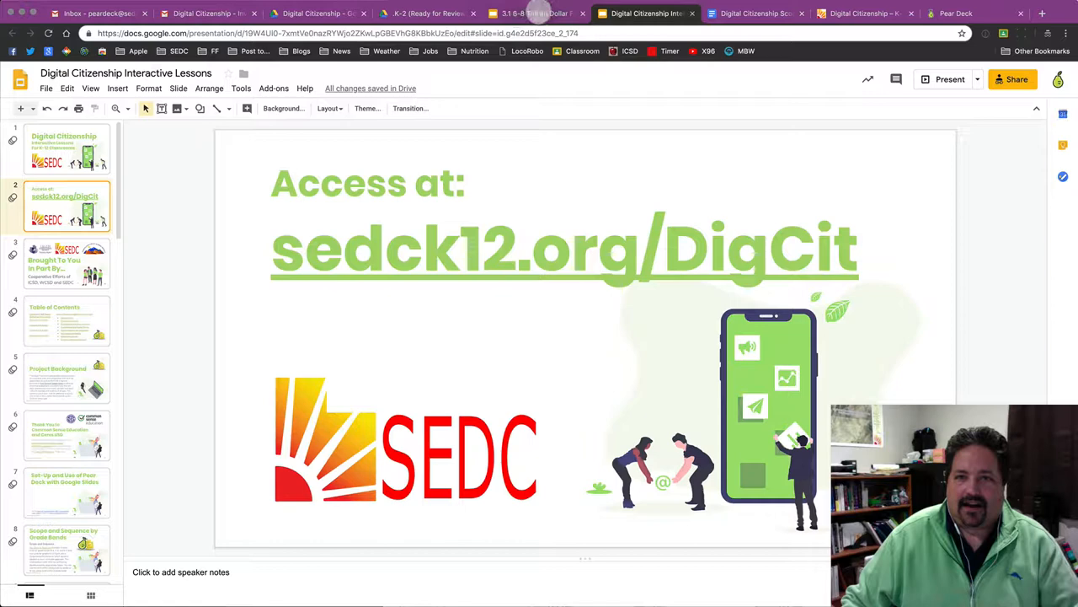
# - Switch to the 3.1 6-8 Trillion Dollar Footprint deck, review slides 2 and 1, and open File
pyautogui.click(535, 14)
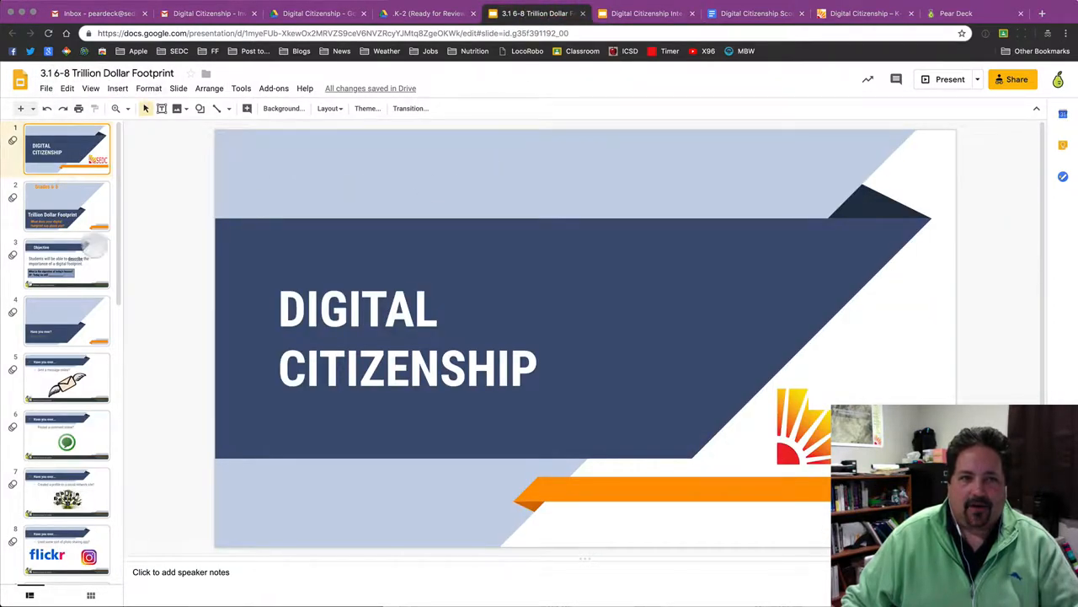
pyautogui.click(66, 205)
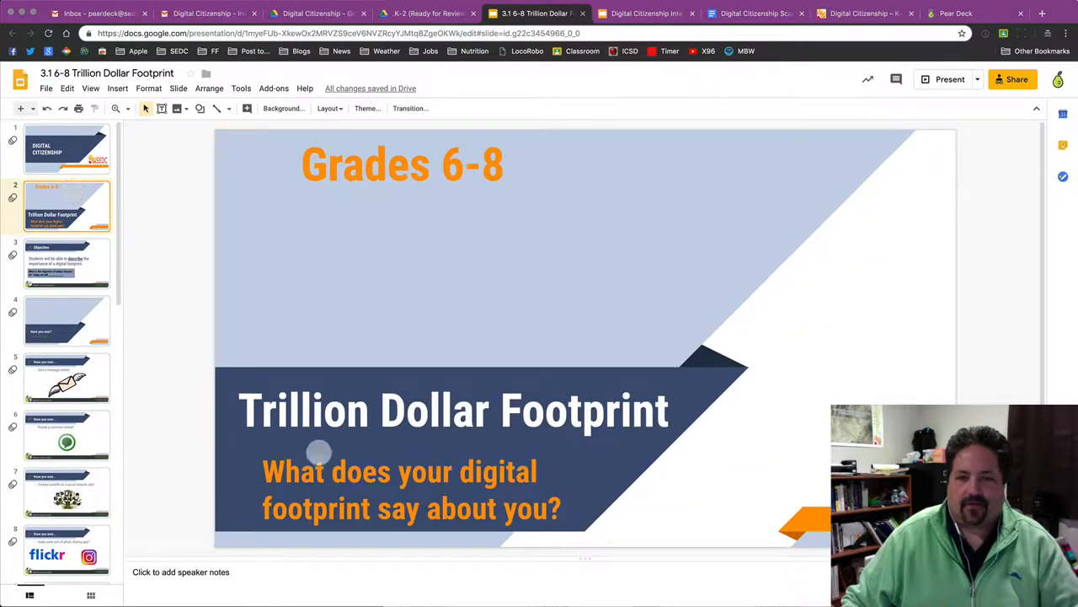
pyautogui.moveTo(455, 483)
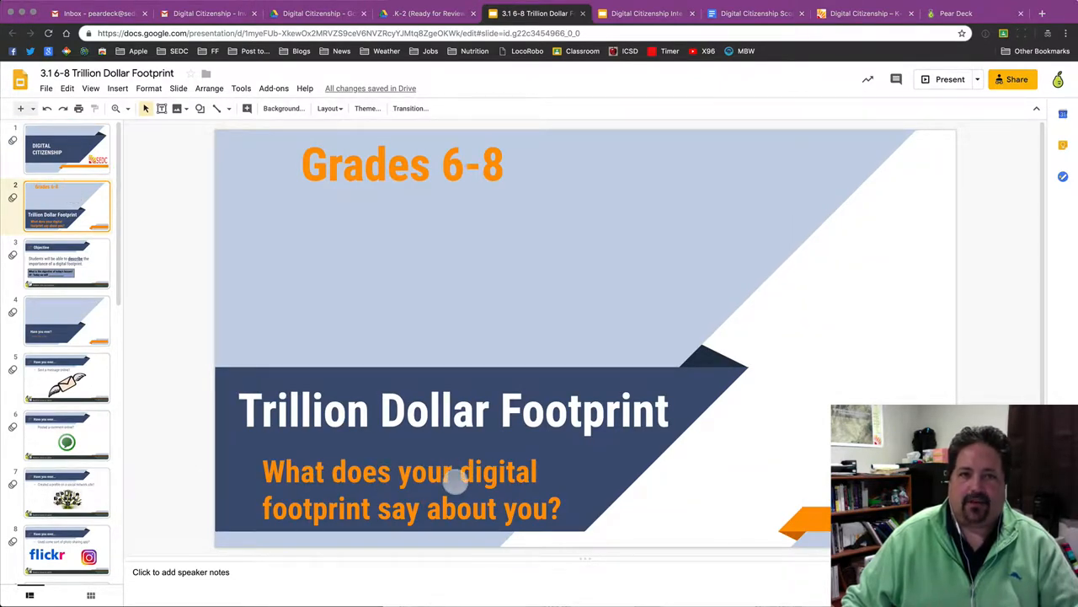
pyautogui.click(67, 149)
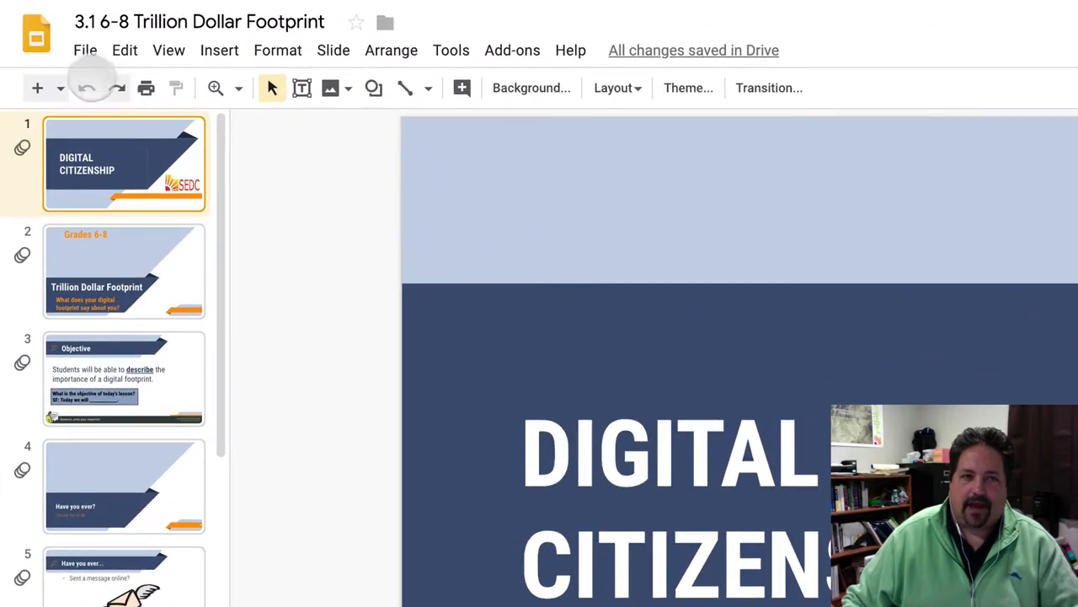
pyautogui.click(85, 50)
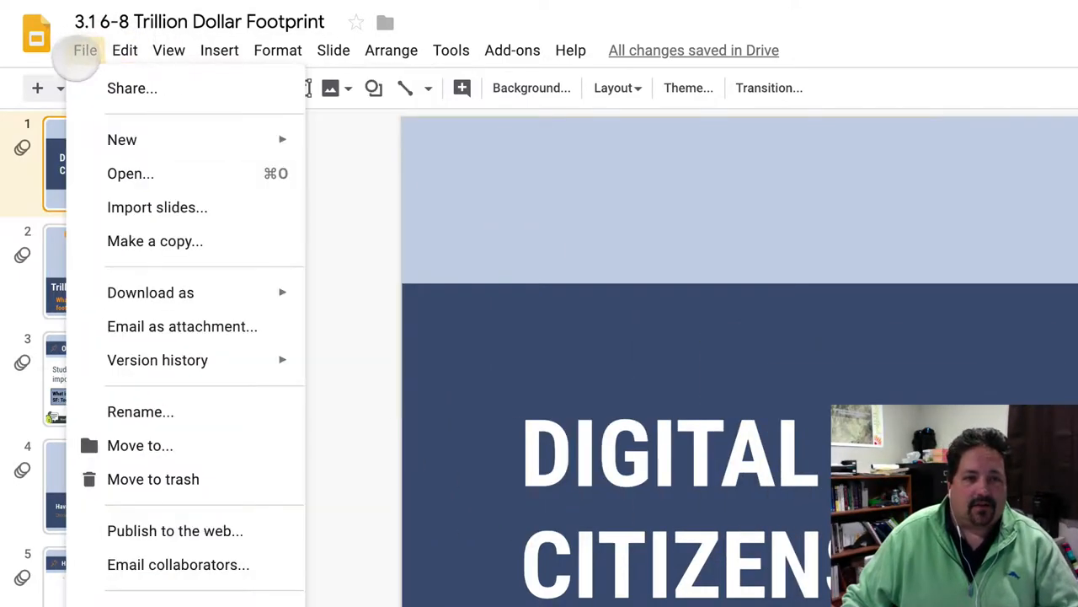
# - Save a copy of the deck to My Drive as 'Copy of 3.1 6-8 Trillion Dollar Footprint'
pyautogui.click(155, 240)
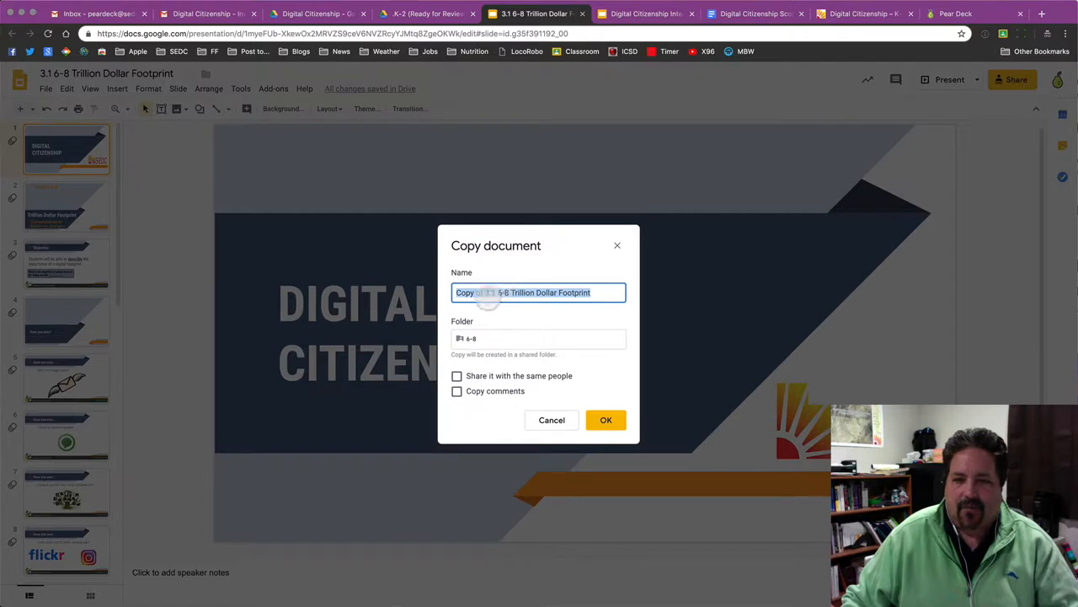
pyautogui.click(538, 338)
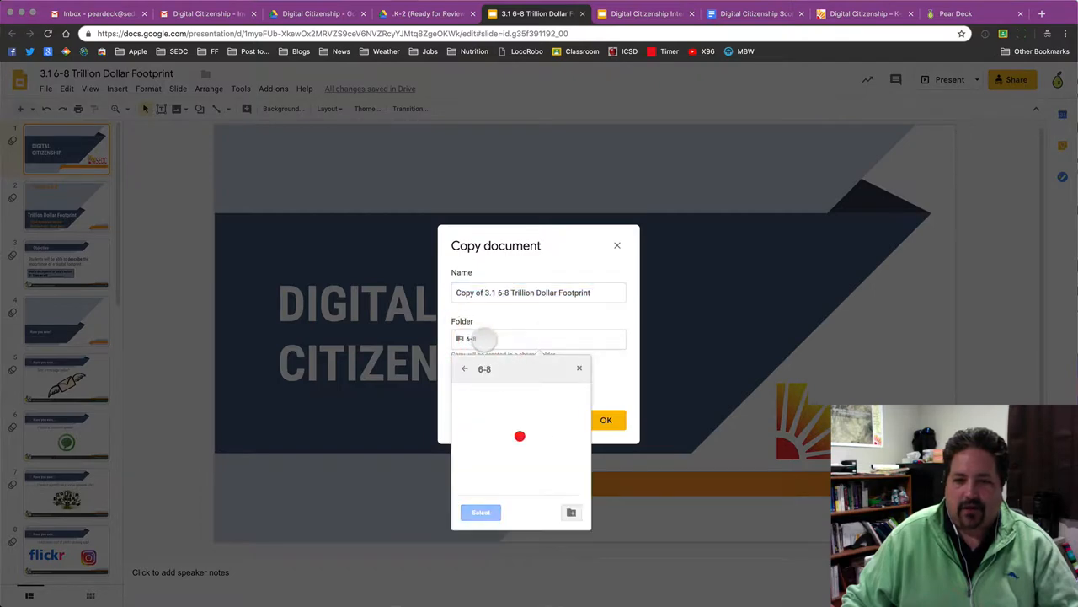
pyautogui.click(464, 369)
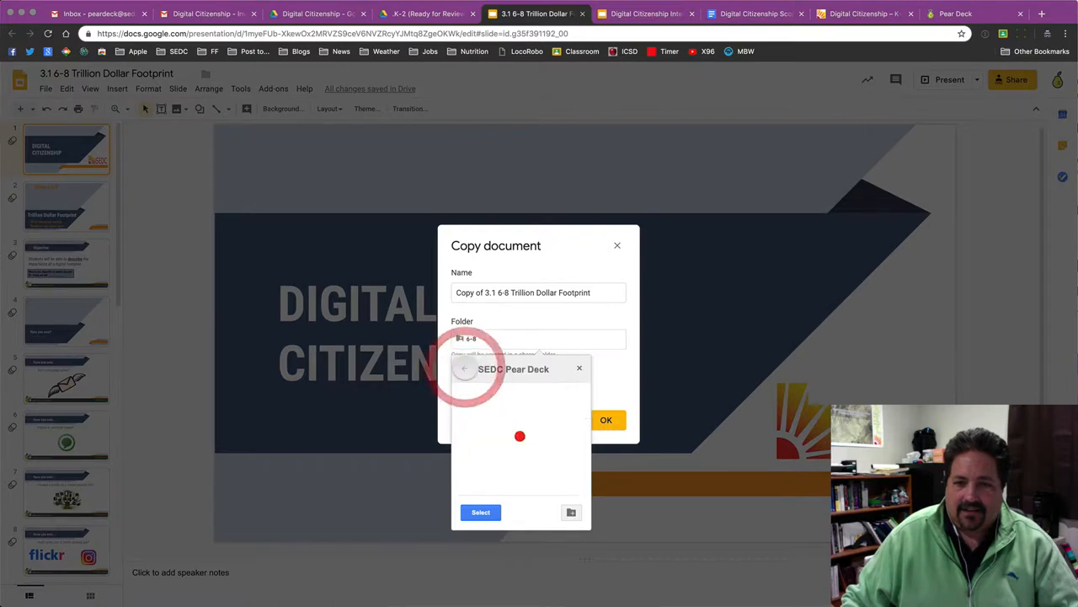
pyautogui.click(464, 369)
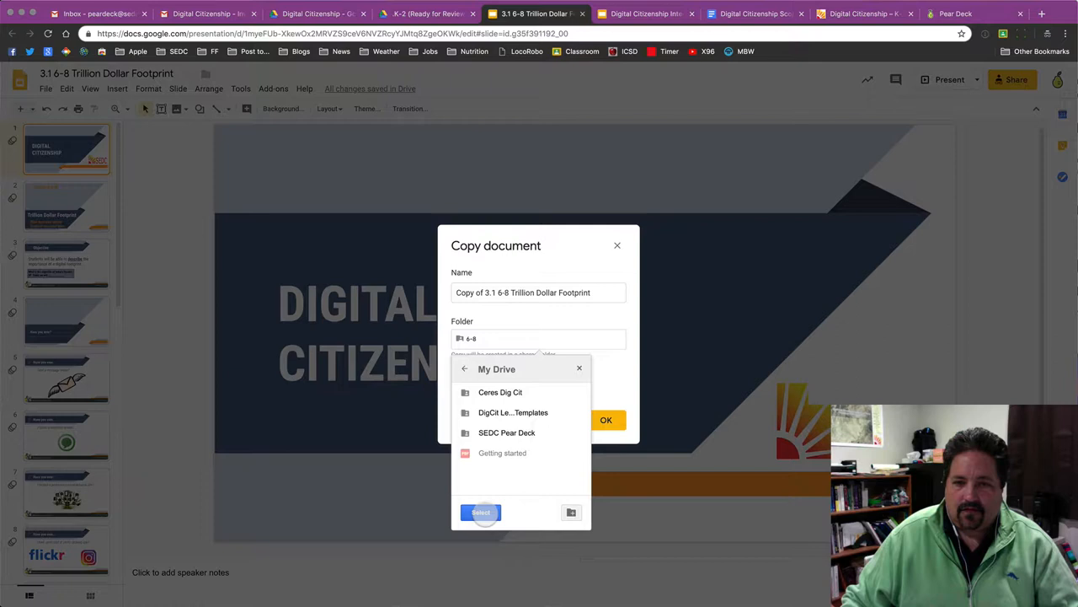
pyautogui.click(480, 512)
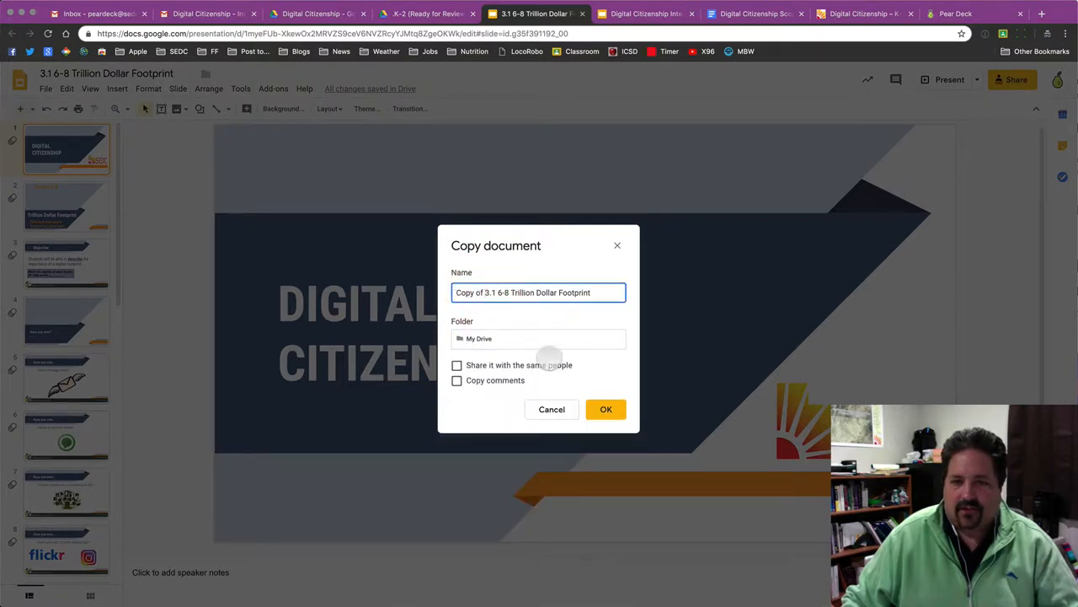
pyautogui.click(606, 408)
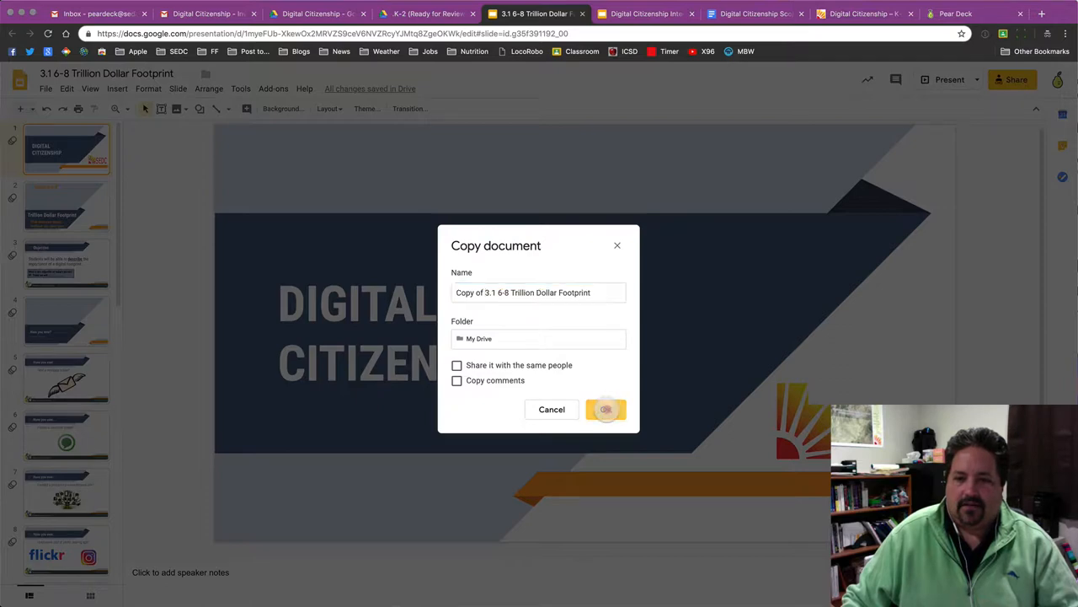
pyautogui.click(605, 408)
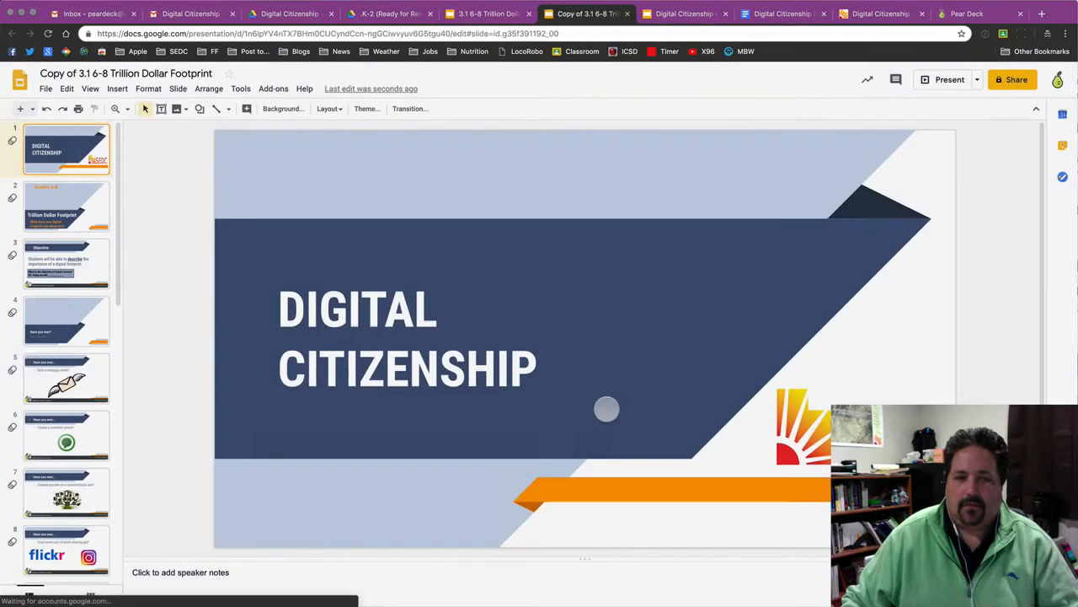
pyautogui.moveTo(432, 251)
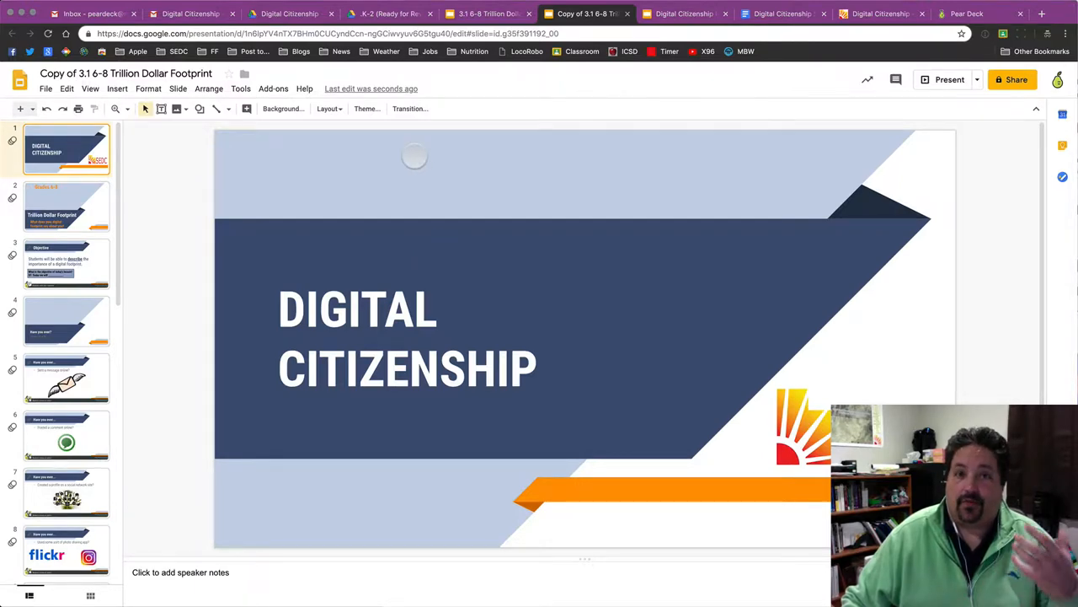
# - Switch to the Digital Citizenship Interactive Lessons tab showing the Pear Deck set-up slide
pyautogui.click(684, 14)
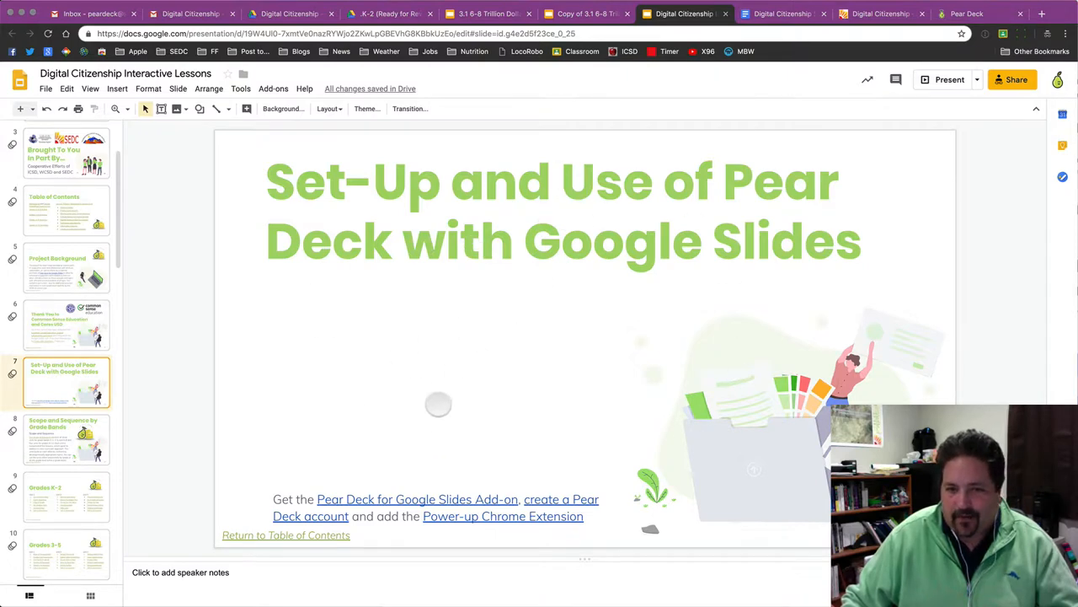
pyautogui.moveTo(415, 354)
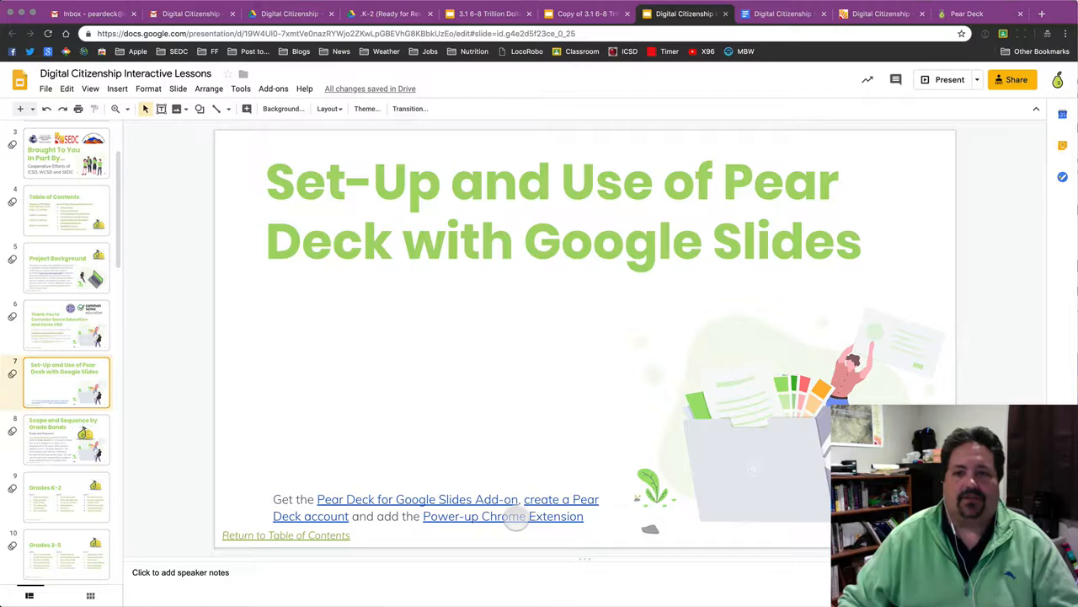
pyautogui.moveTo(535, 133)
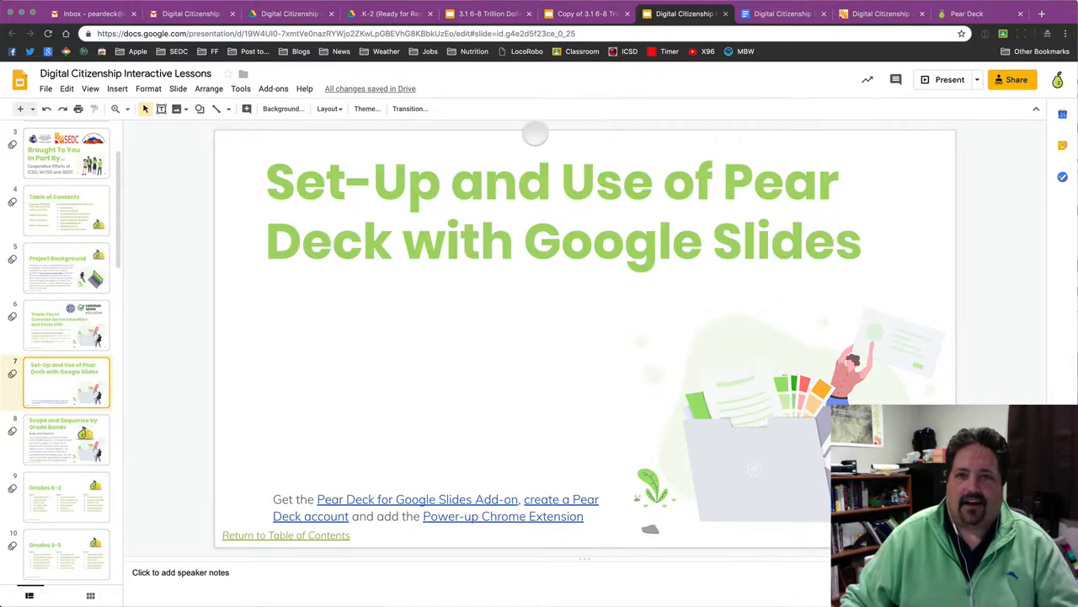
# - In the Copy of 3.1 deck, open Add-ons > Get add-ons
pyautogui.click(584, 14)
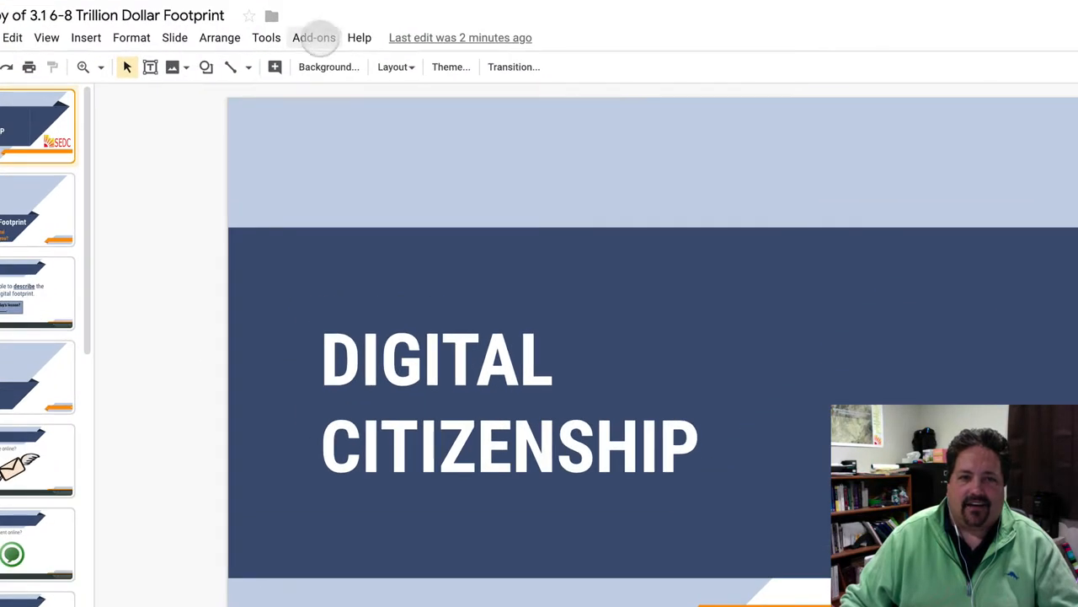
pyautogui.click(314, 37)
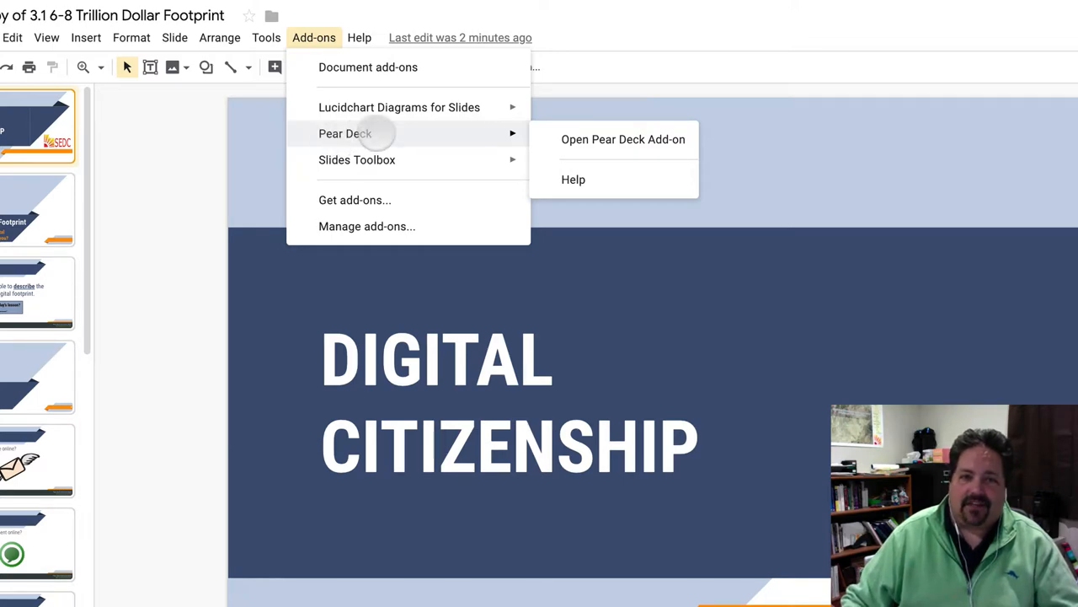
pyautogui.click(623, 139)
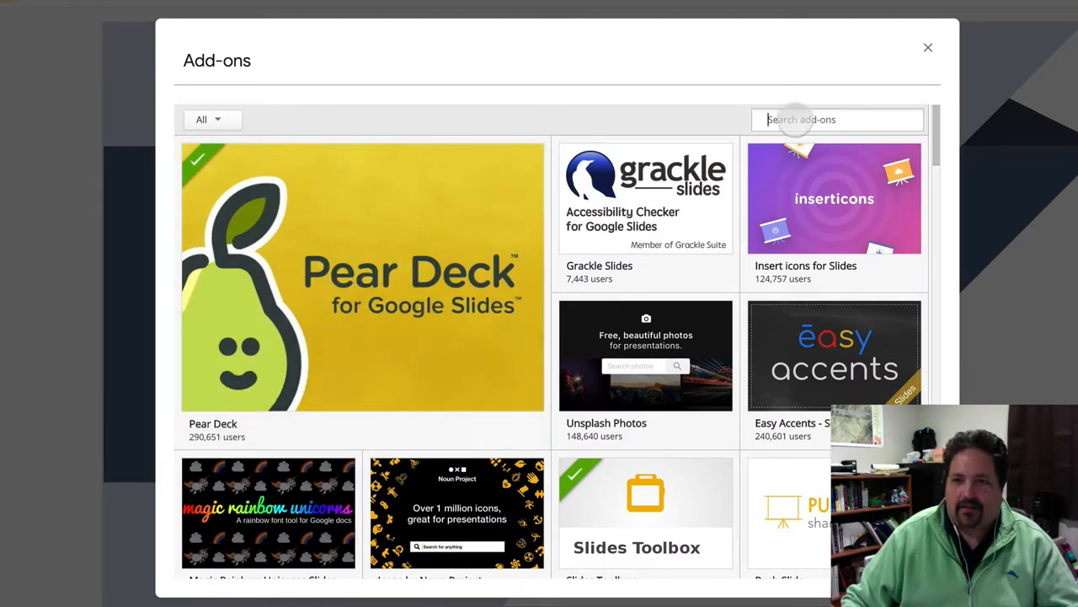
# - Search the add-ons store for Pear Deck, see it's installed, and close the store
pyautogui.write('pear deck')
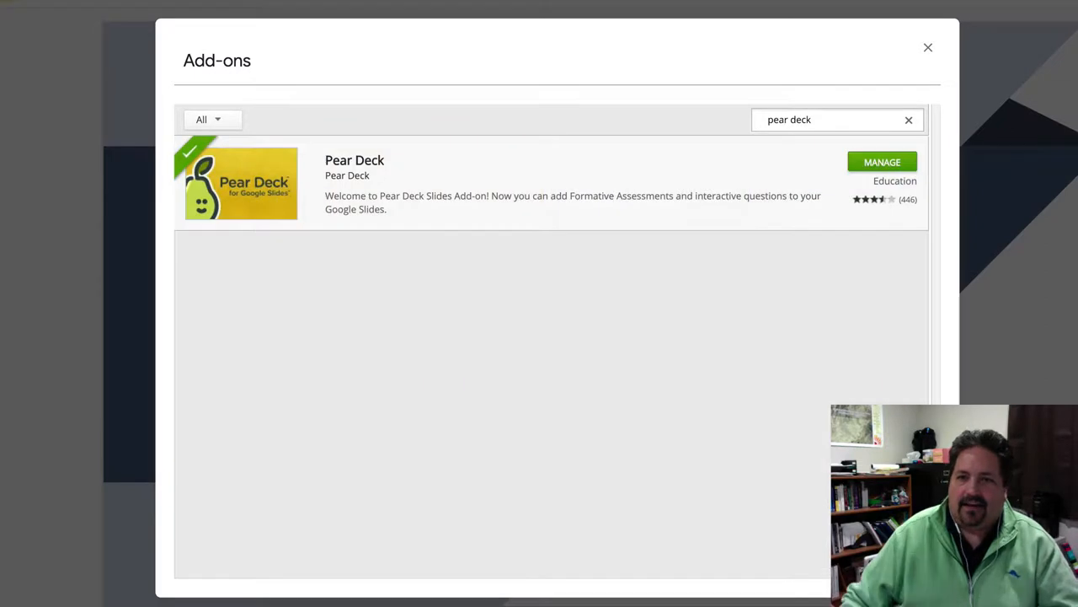
pyautogui.click(881, 162)
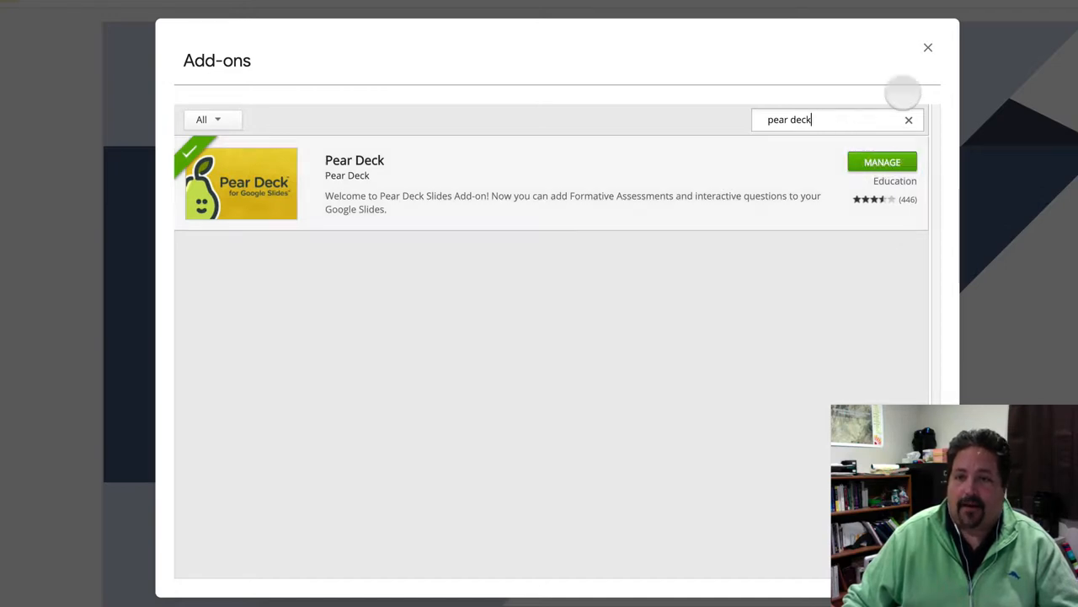
pyautogui.click(927, 47)
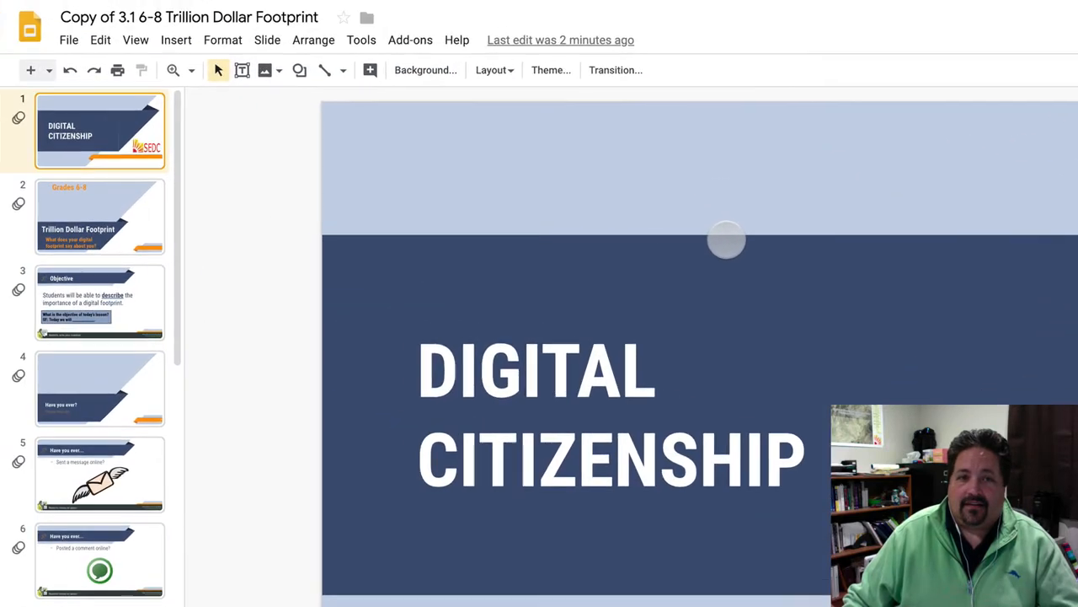
pyautogui.moveTo(562, 209)
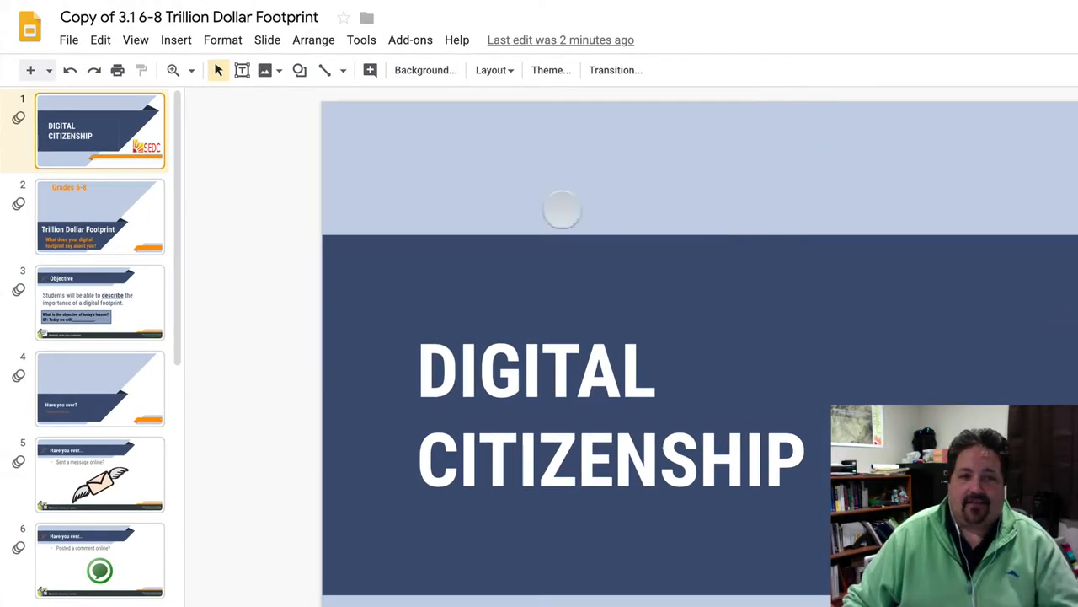
# - Launch the Pear Deck add-on and choose Present Lesson, bringing up the account prompt
pyautogui.click(411, 40)
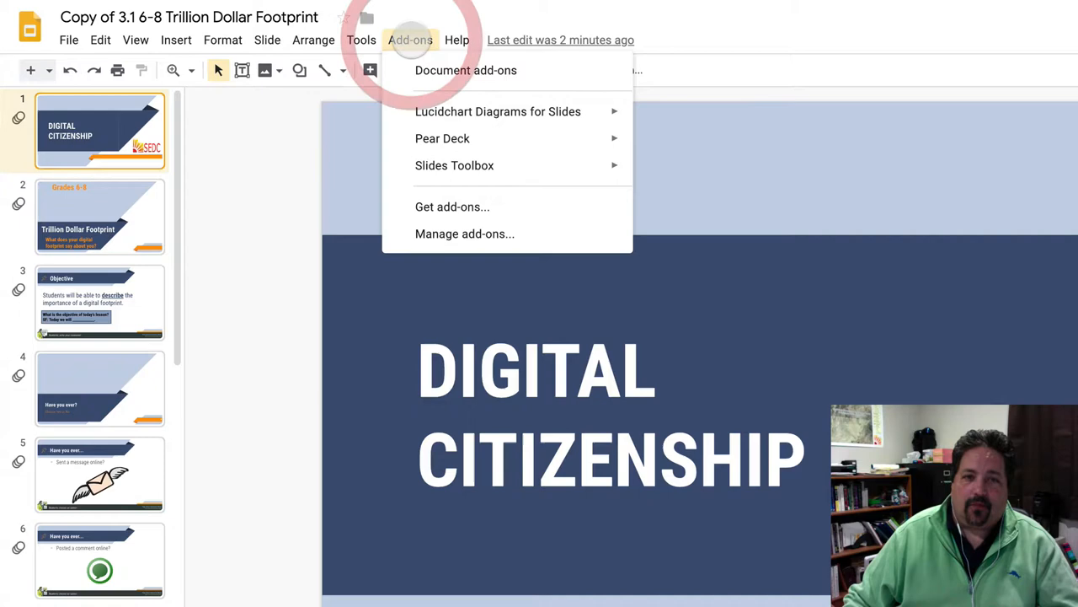
pyautogui.moveTo(443, 138)
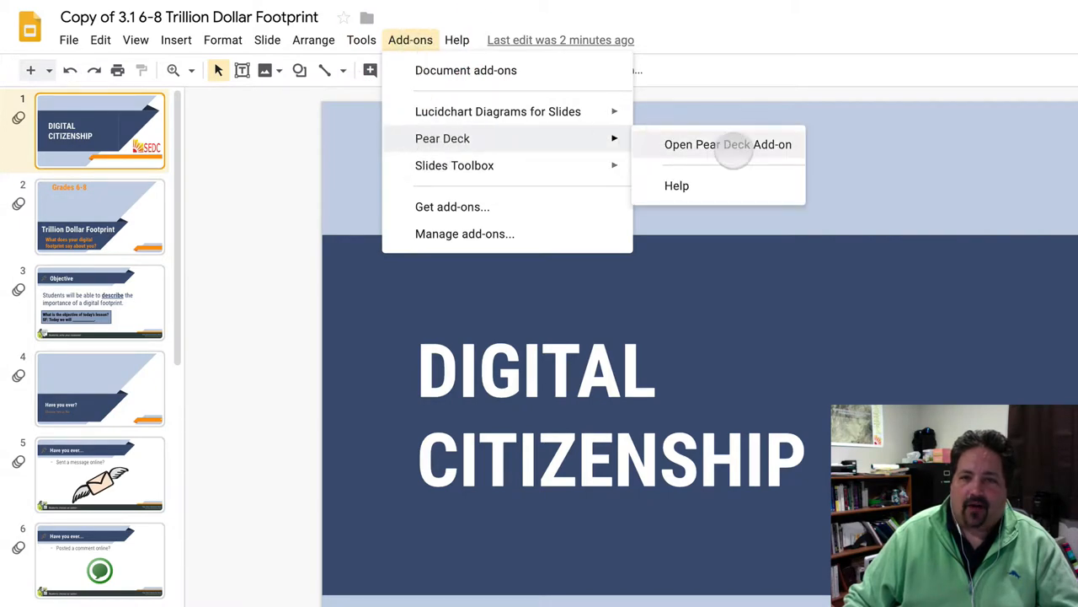
pyautogui.click(728, 144)
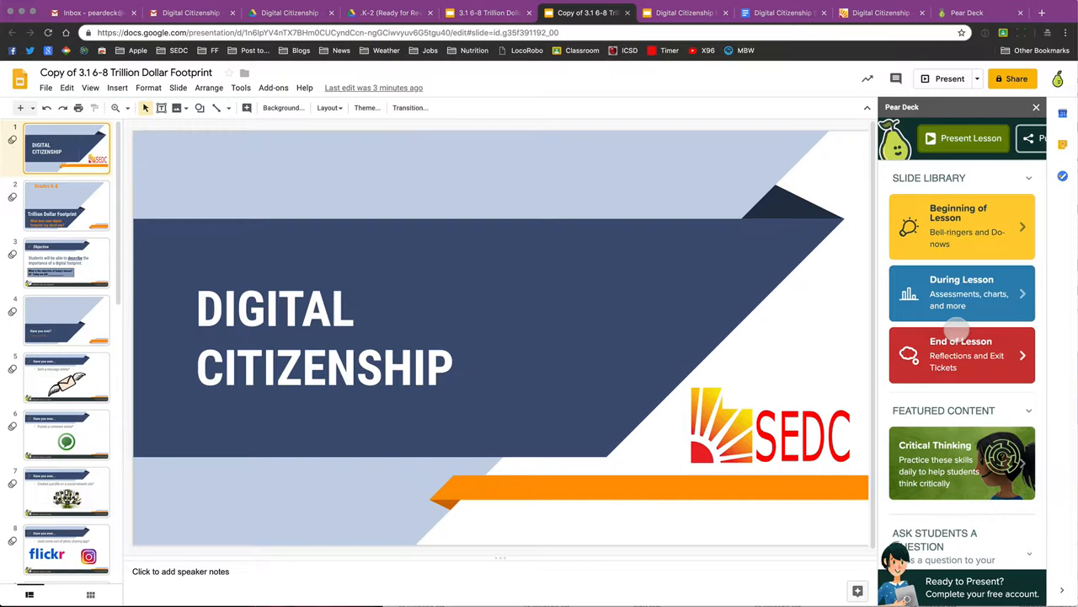
pyautogui.scroll(-3)
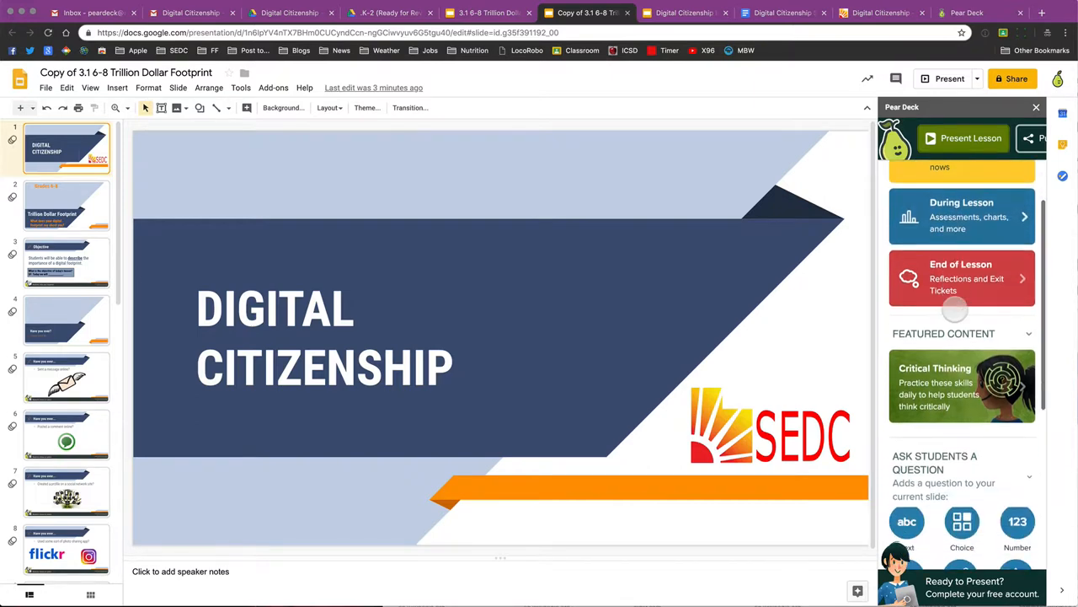
pyautogui.scroll(-3)
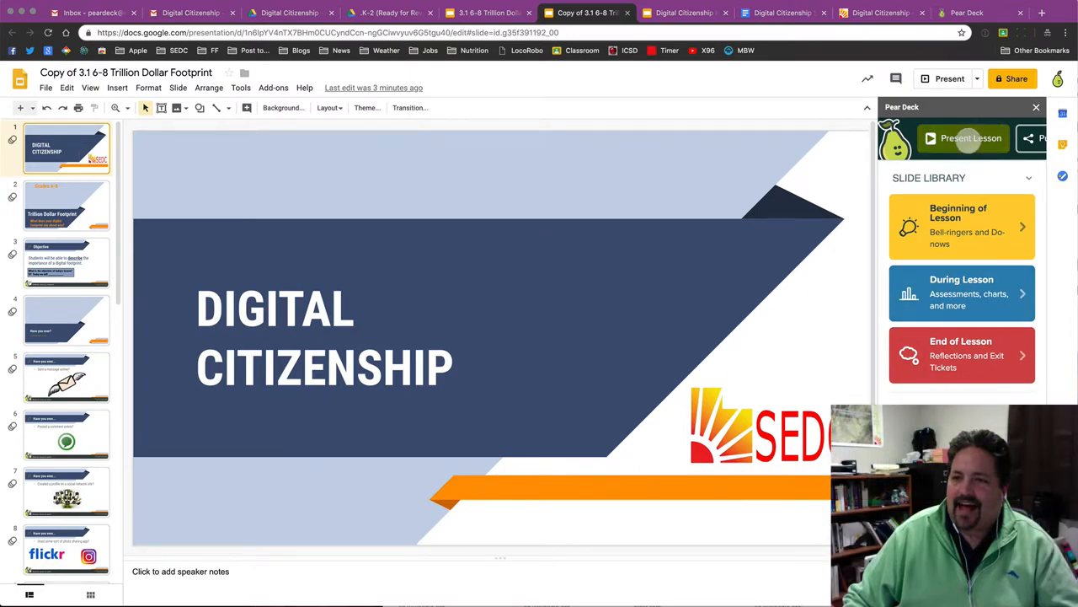
pyautogui.click(963, 138)
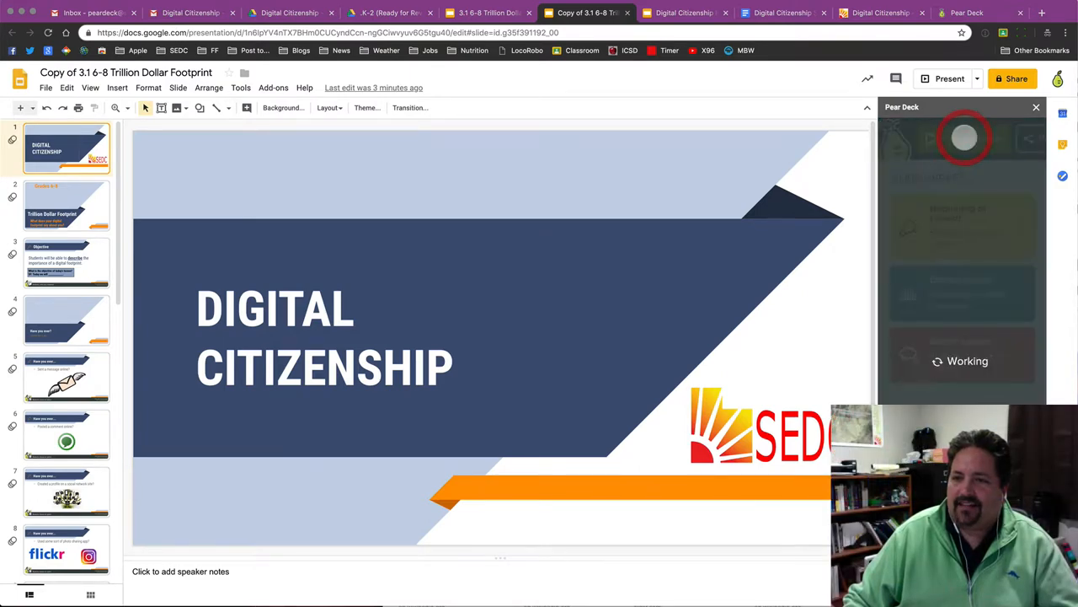
pyautogui.click(964, 138)
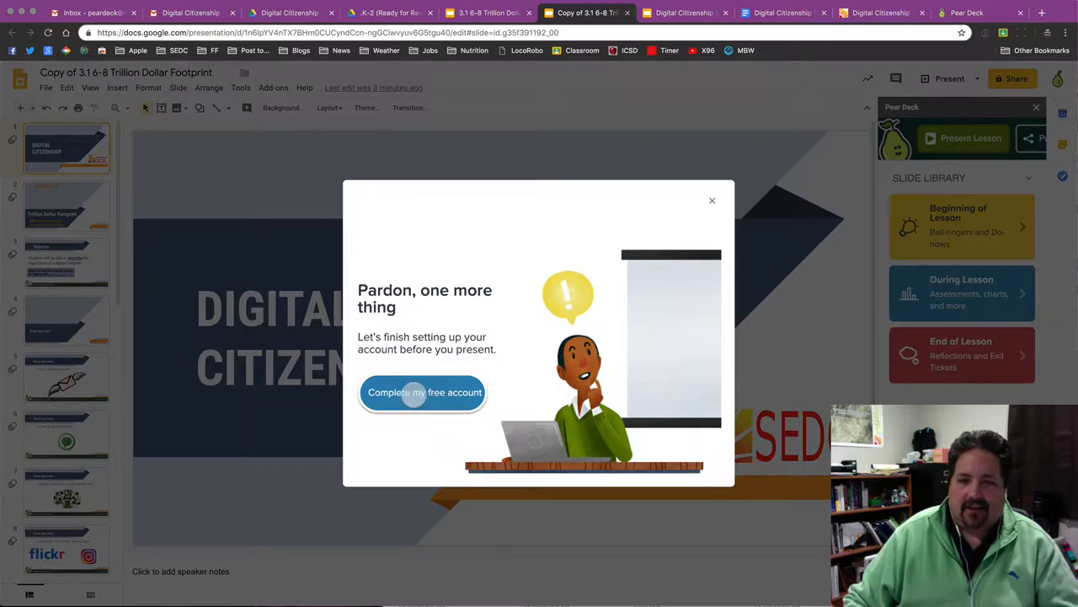
# - Complete the free Pear Deck account as a Teacher, authorize Google access, and start presenting
pyautogui.click(423, 392)
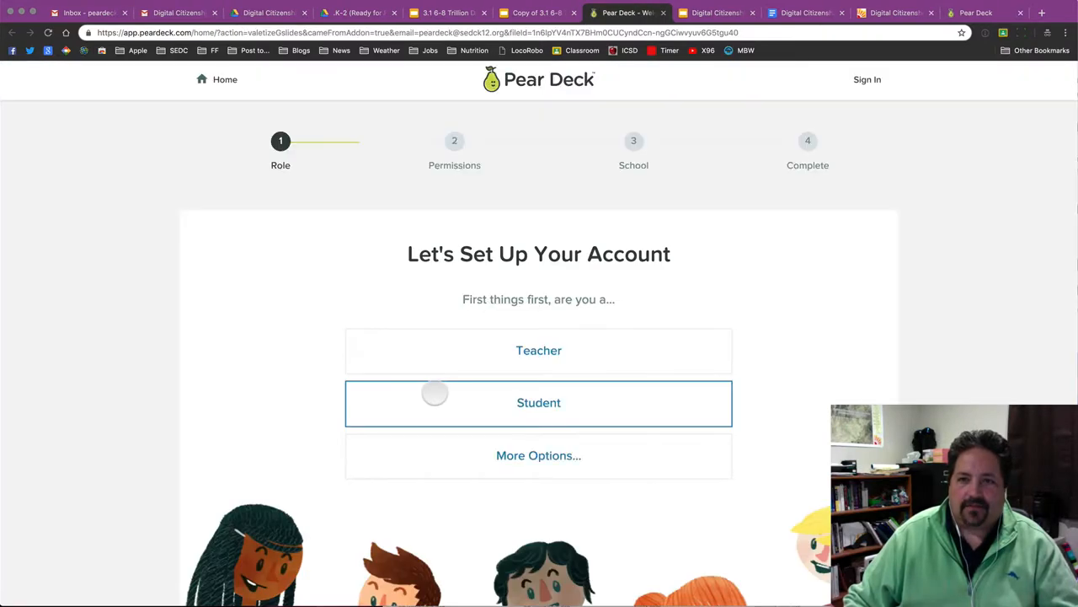
pyautogui.scroll(-3)
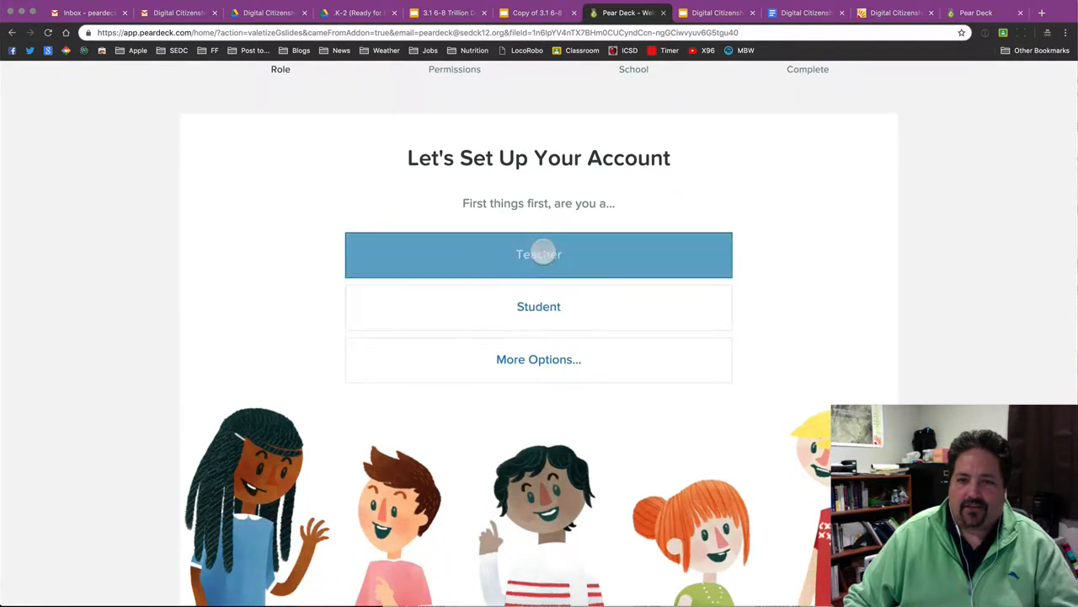
pyautogui.click(538, 255)
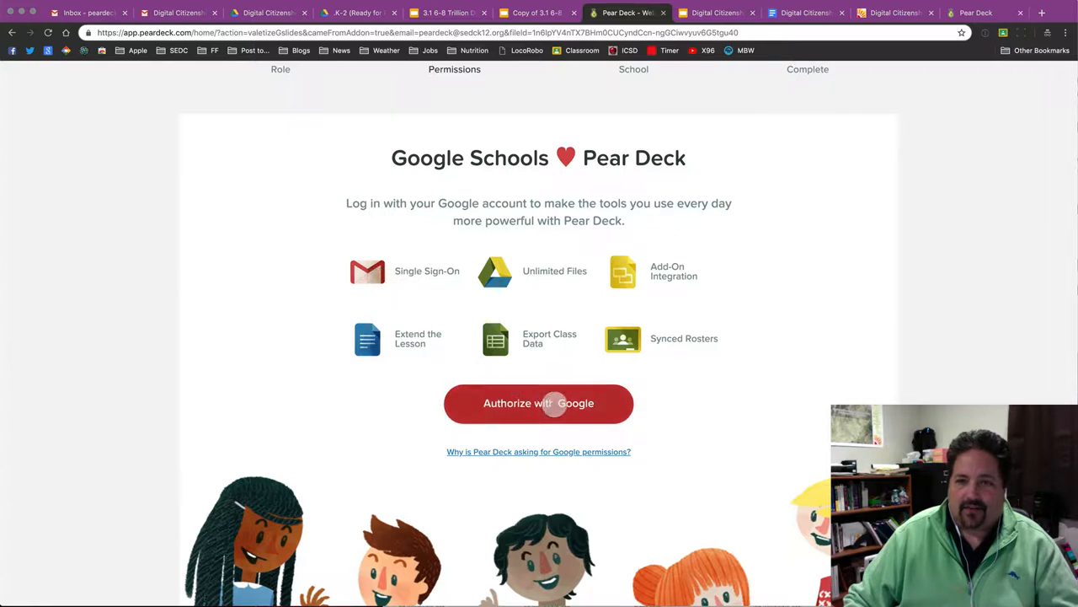
pyautogui.click(538, 403)
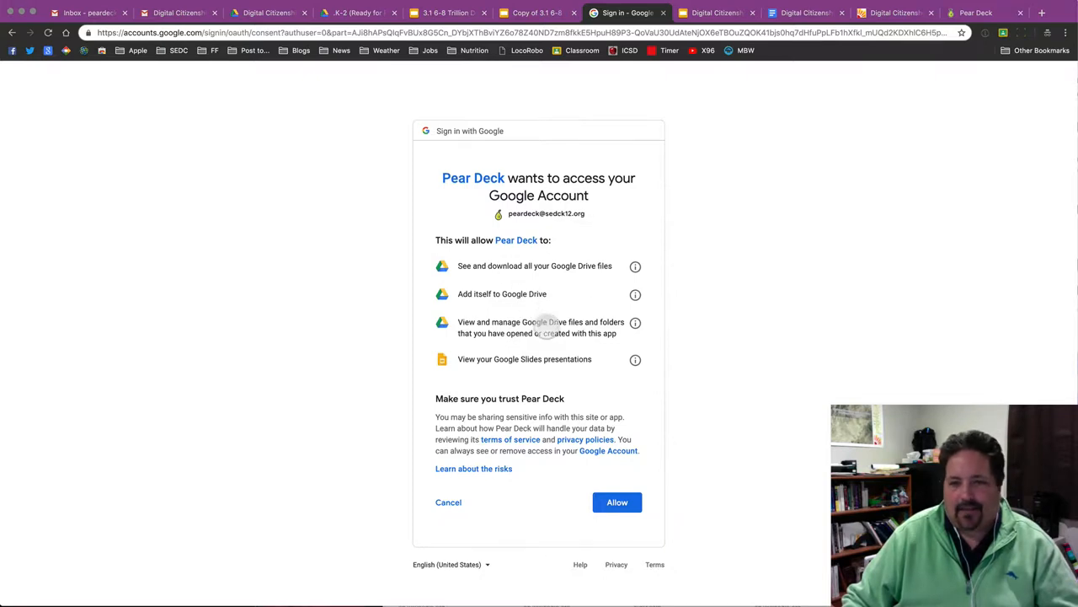
pyautogui.click(616, 502)
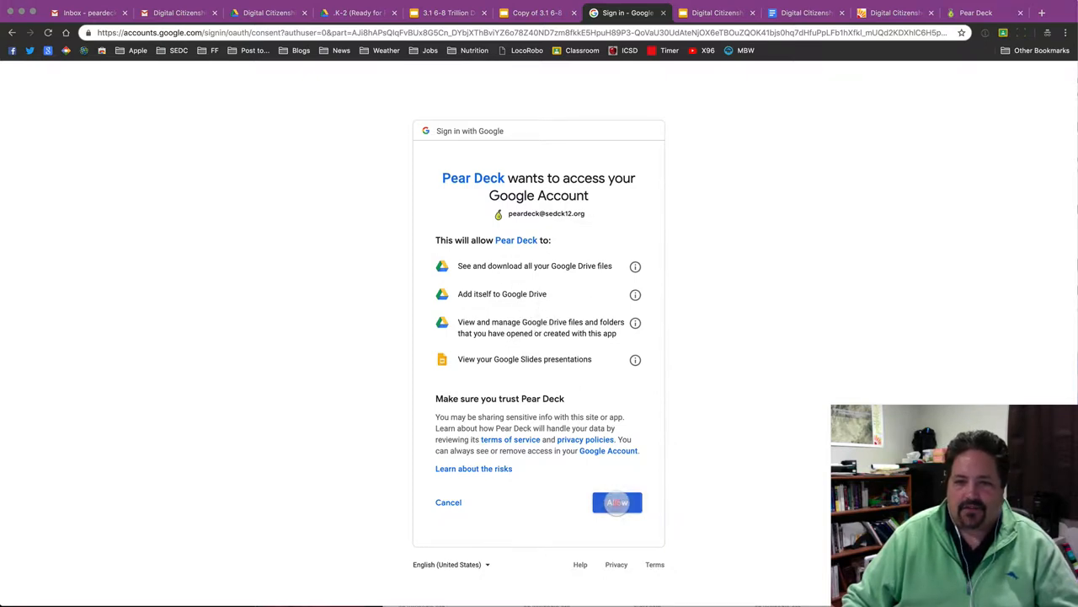
pyautogui.click(617, 502)
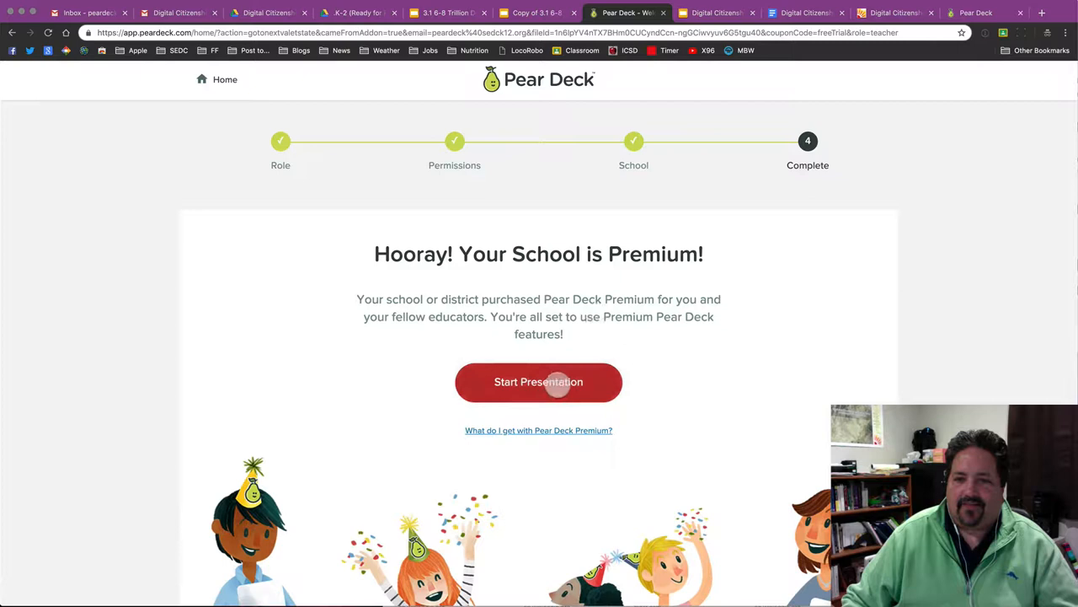
pyautogui.click(538, 381)
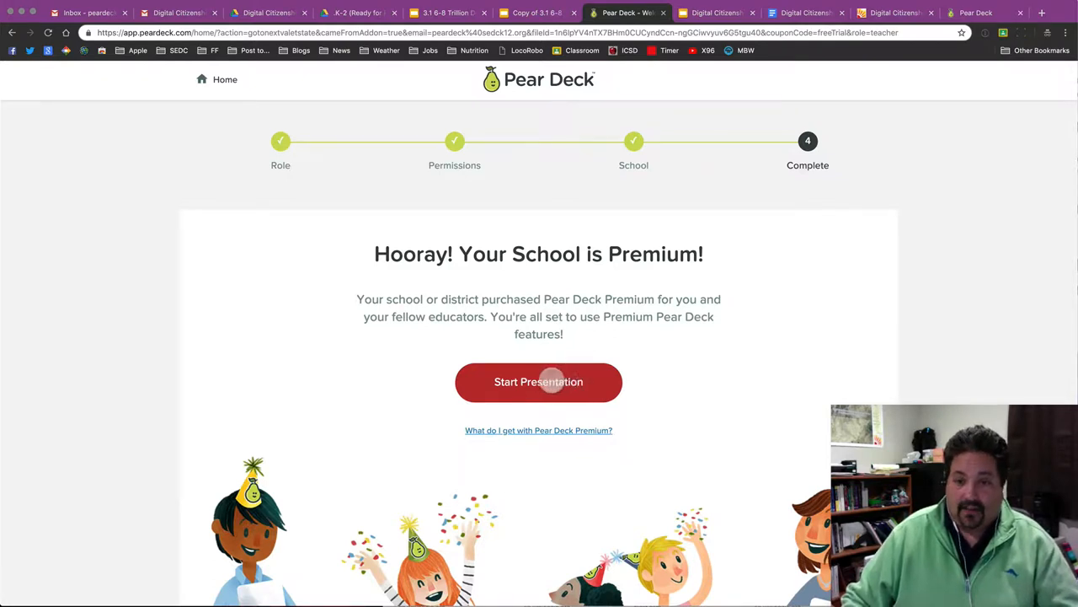
pyautogui.click(538, 381)
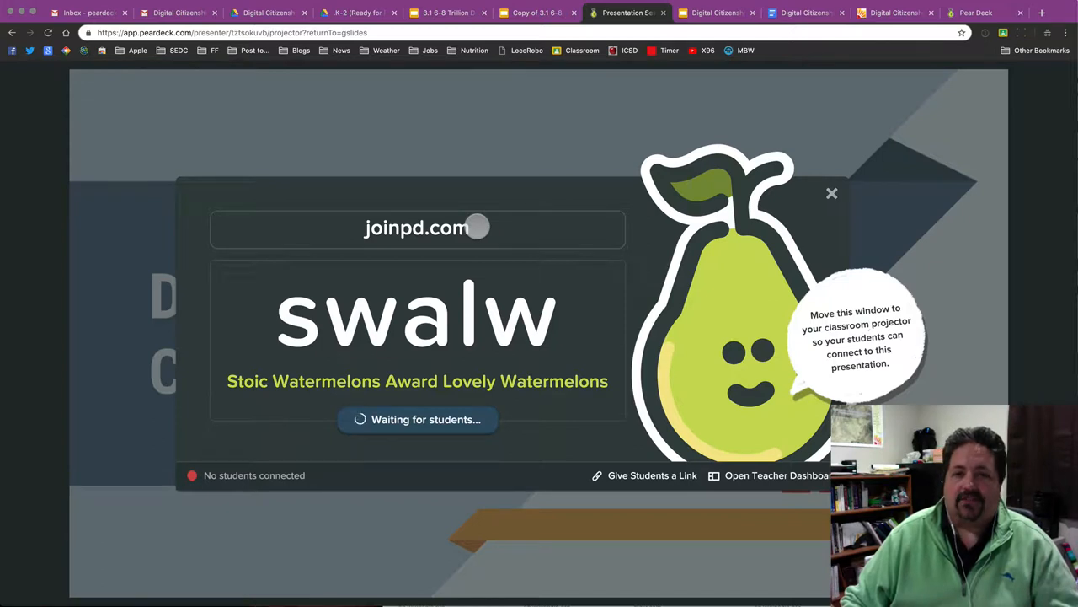
pyautogui.moveTo(376, 234)
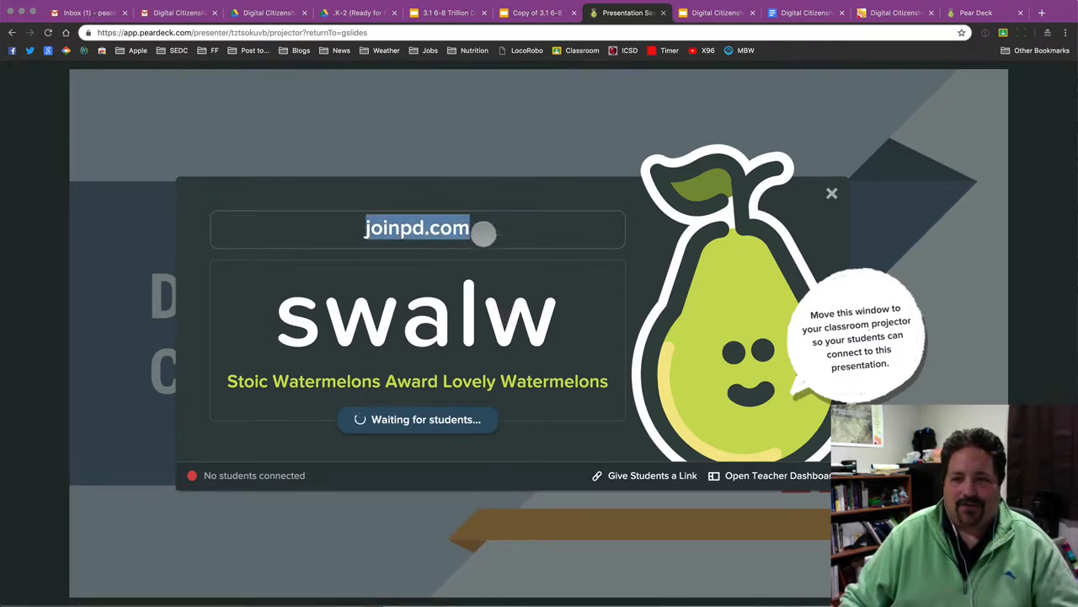
pyautogui.moveTo(368, 209)
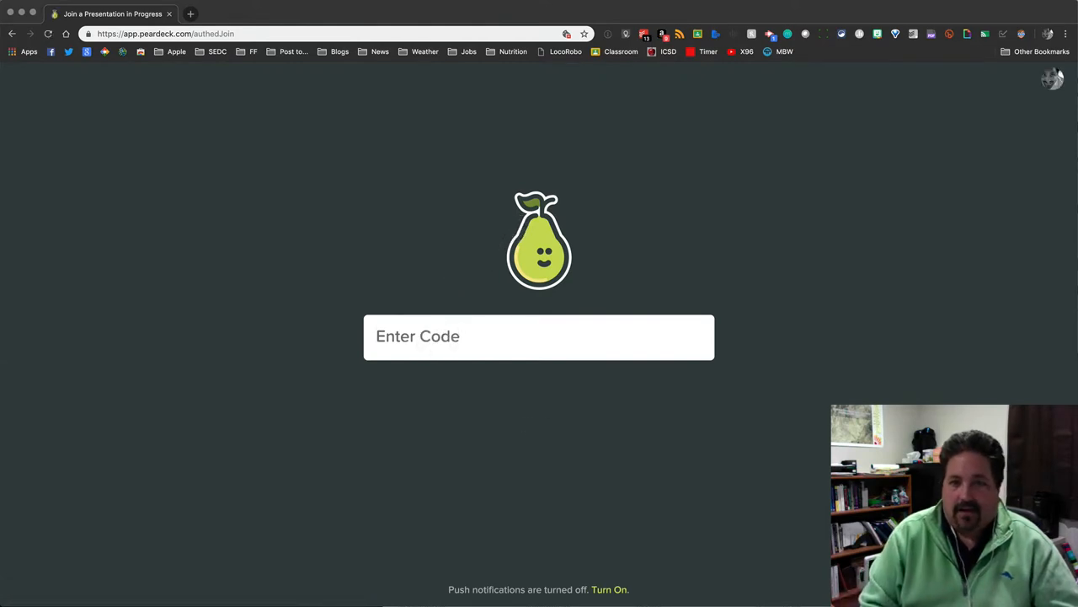
# - Join the Pear Deck session as a student by entering the session code
pyautogui.write('SW')
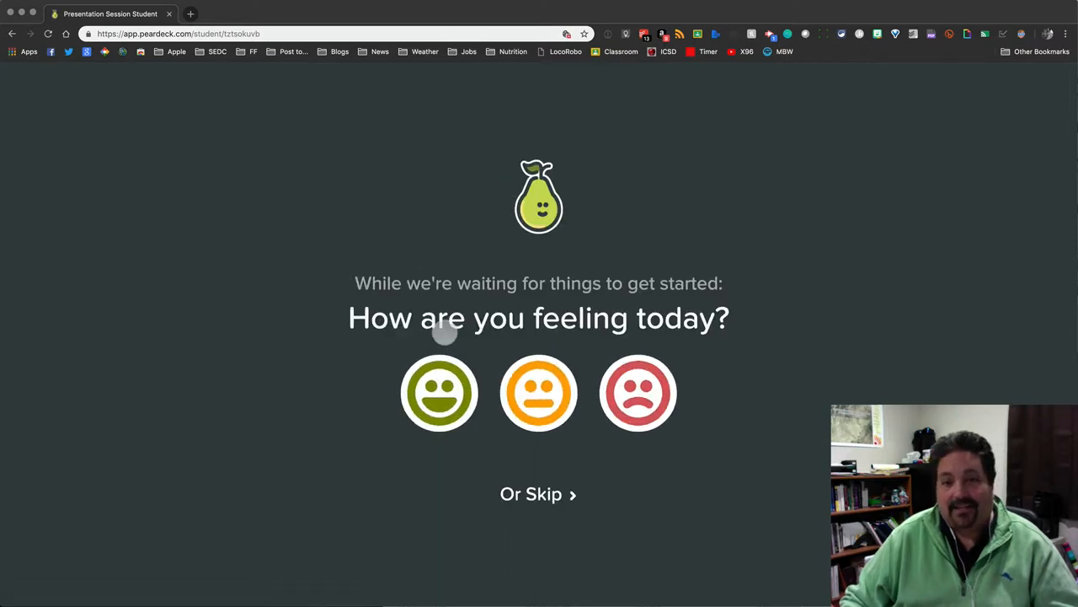
pyautogui.moveTo(539, 392)
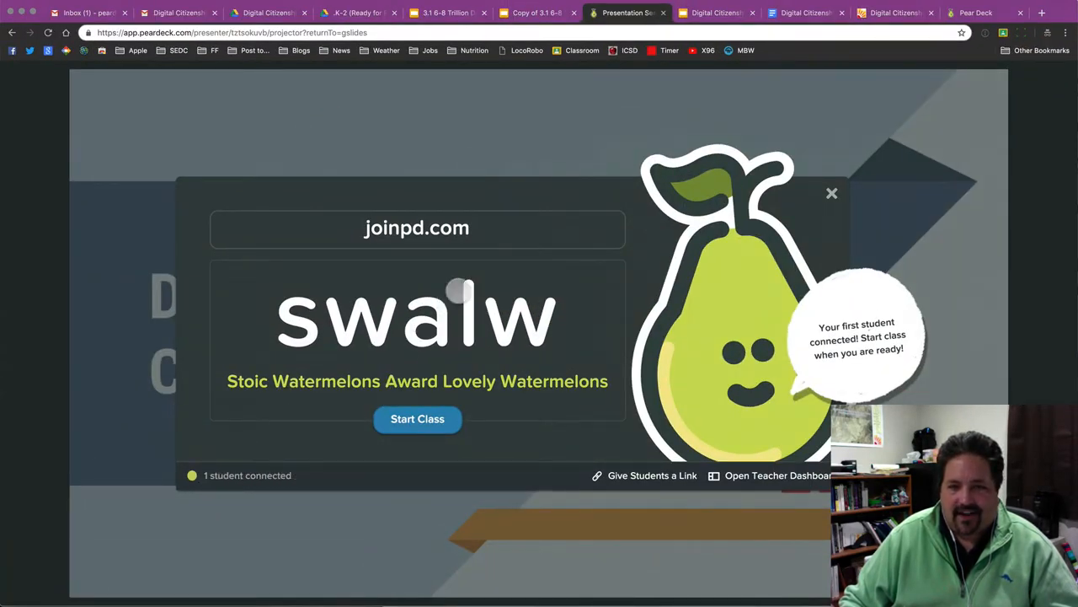
pyautogui.moveTo(354, 450)
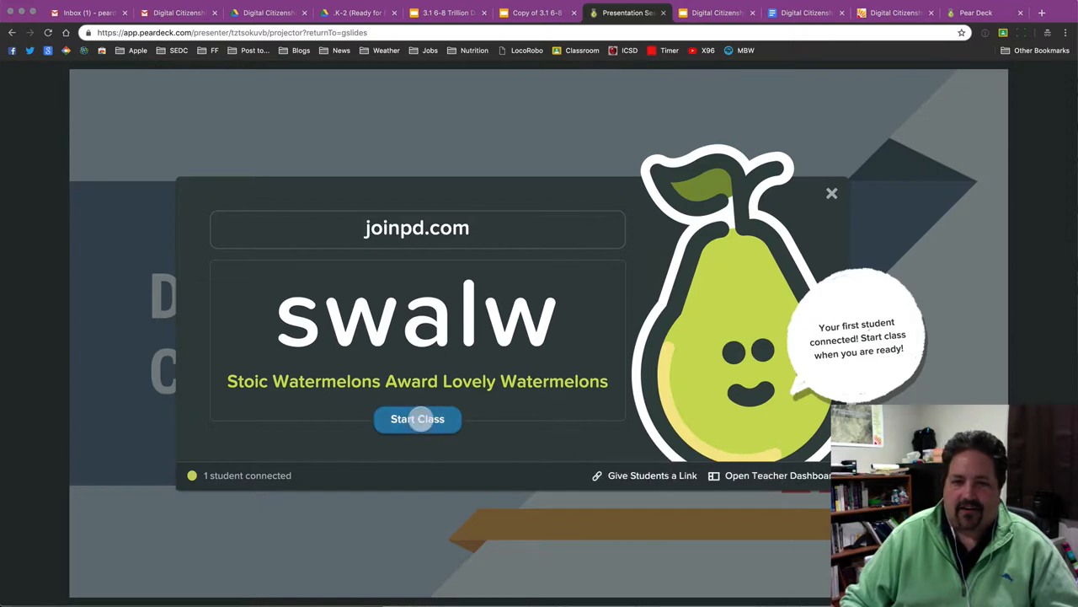
# - Start Class and advance two slides to the Objective slide (slide 3)
pyautogui.click(417, 419)
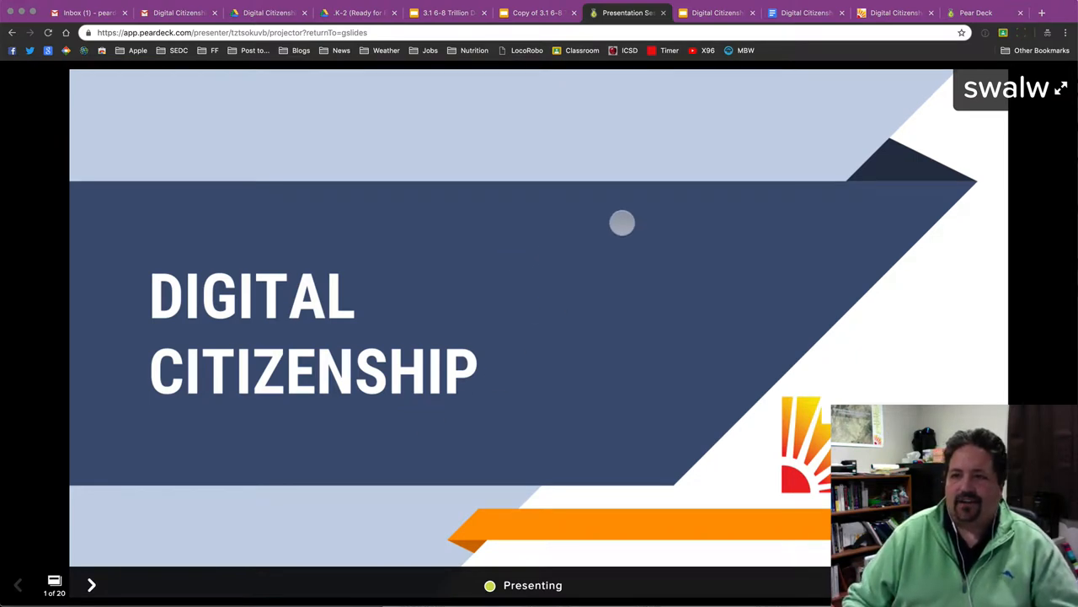
pyautogui.moveTo(585, 327)
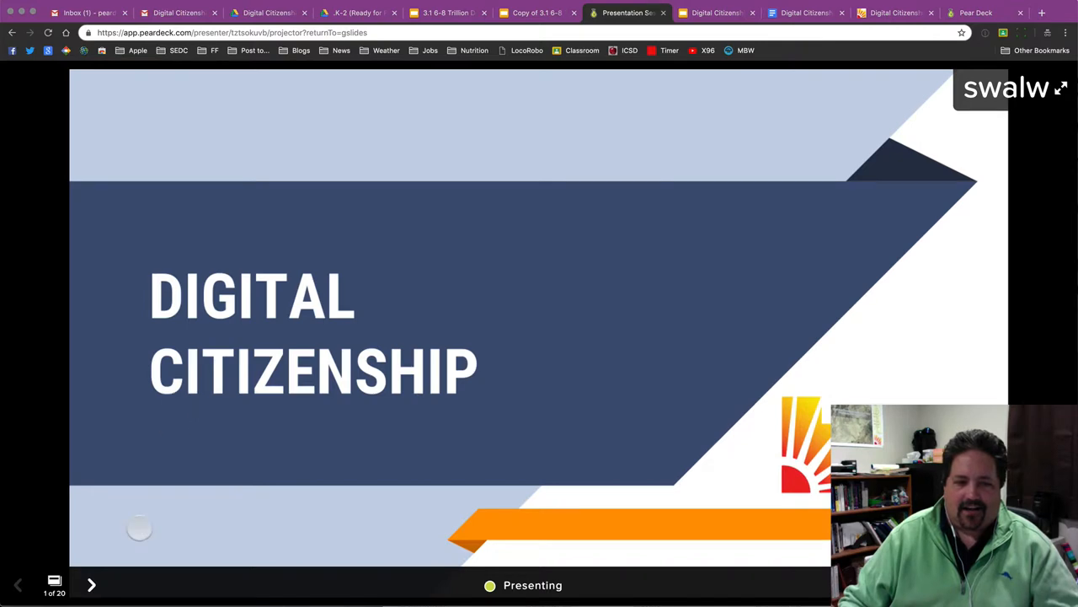
pyautogui.click(91, 584)
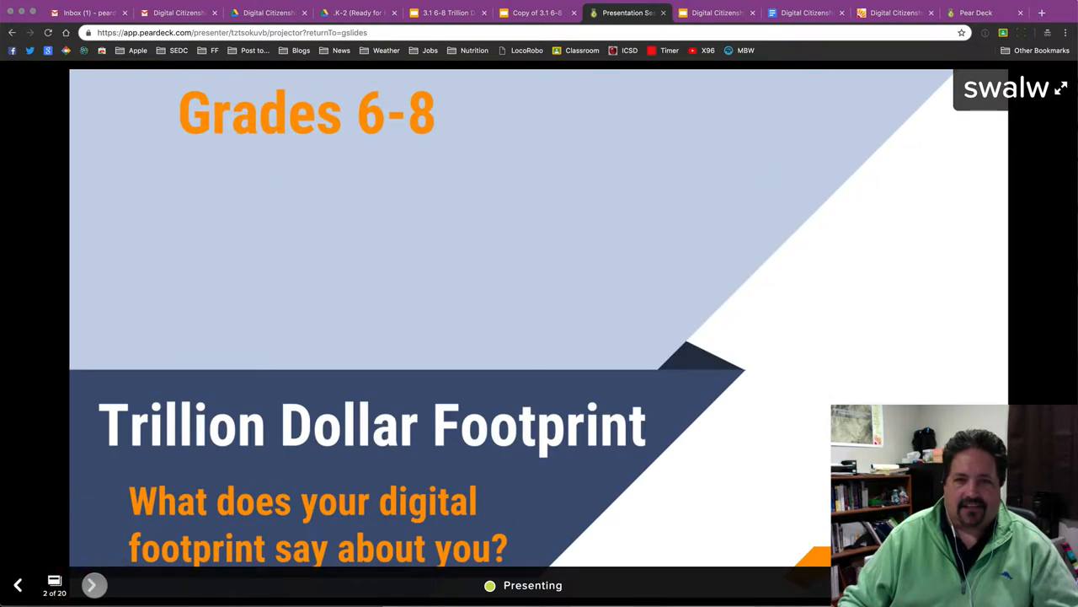
pyautogui.click(94, 584)
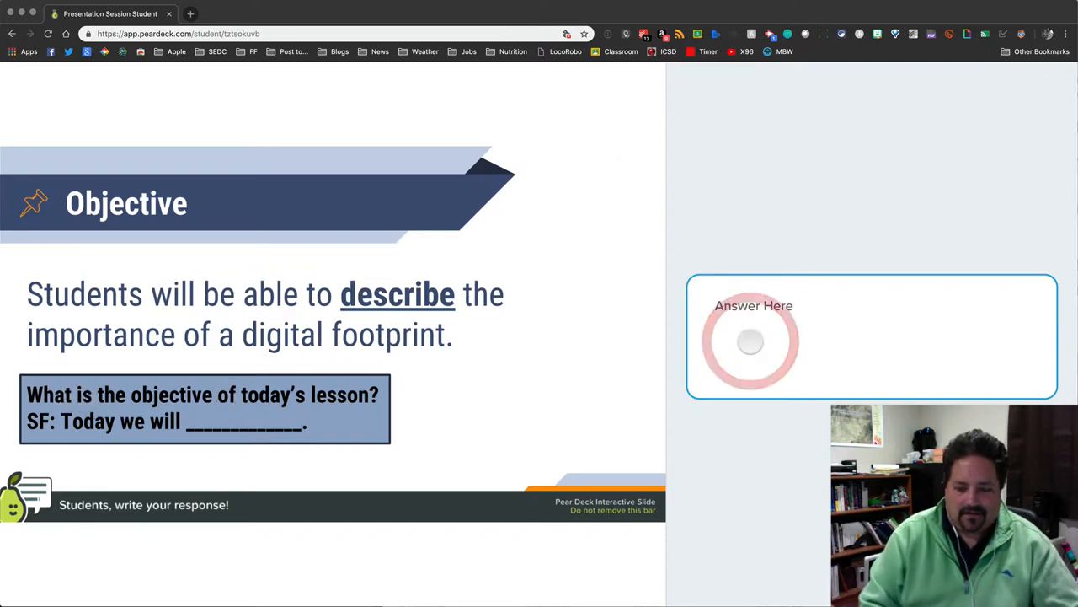
# - Submit the student answer 'learn about digital footprints and to damaging traces', then advance to 'Have you ever?'
pyautogui.write('learn about digital footprints and to be careful not to leave any')
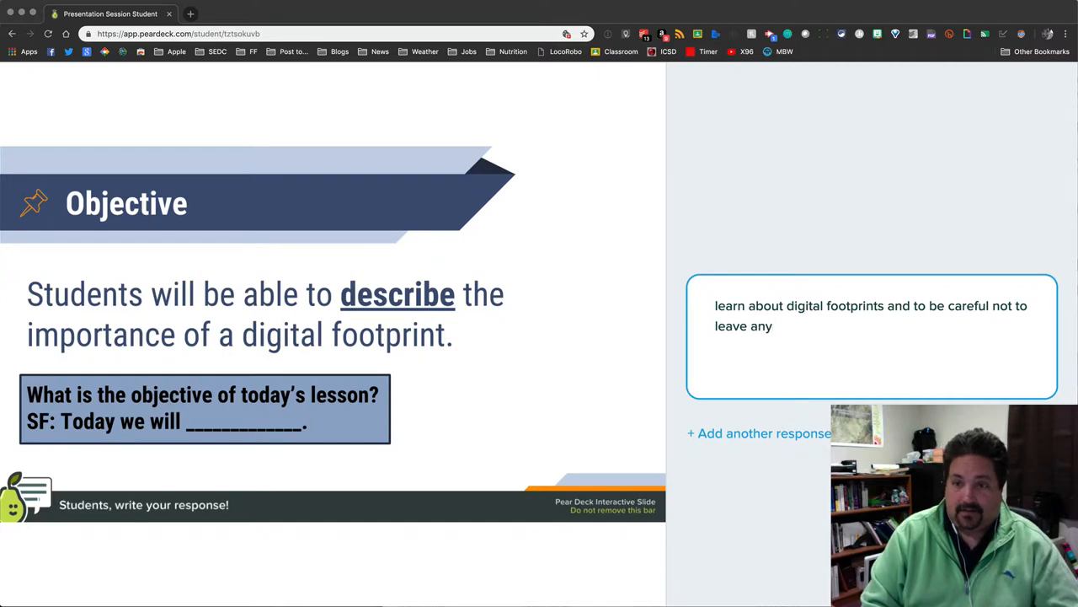
pyautogui.write('damaging traces')
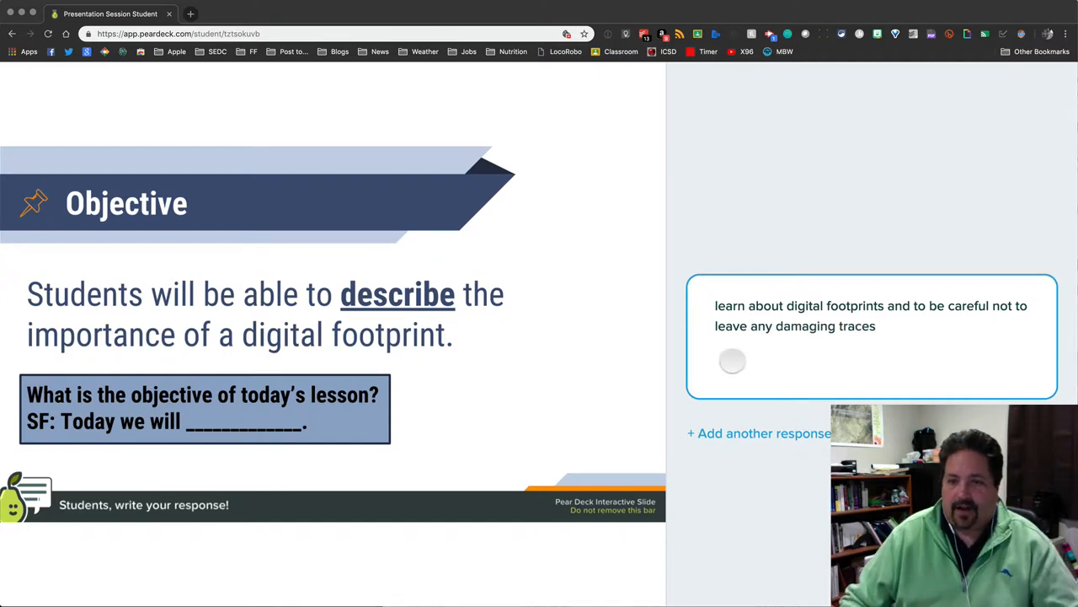
pyautogui.click(758, 433)
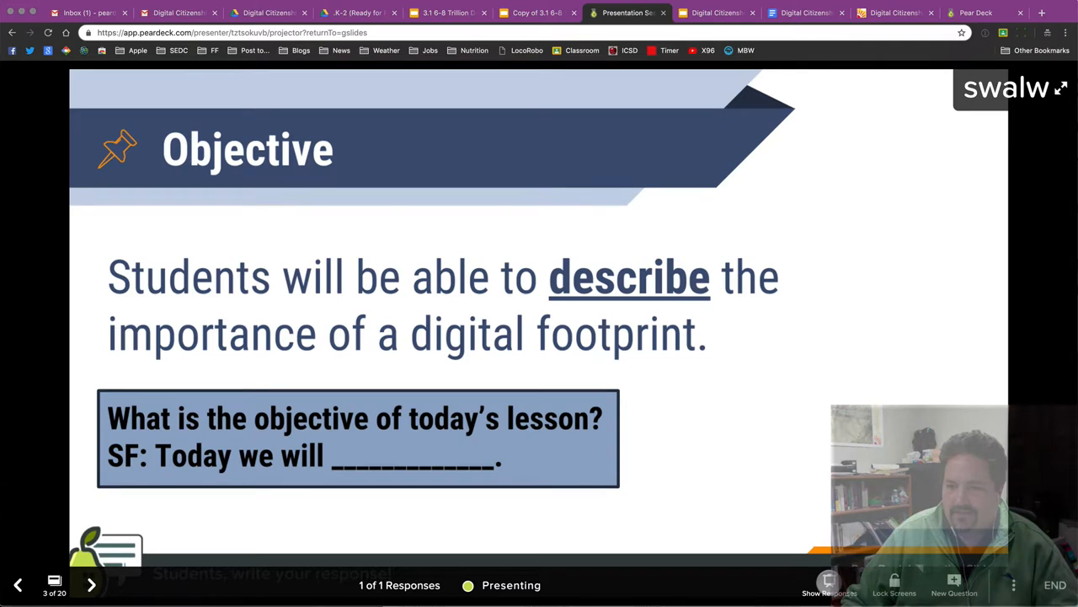
pyautogui.click(828, 585)
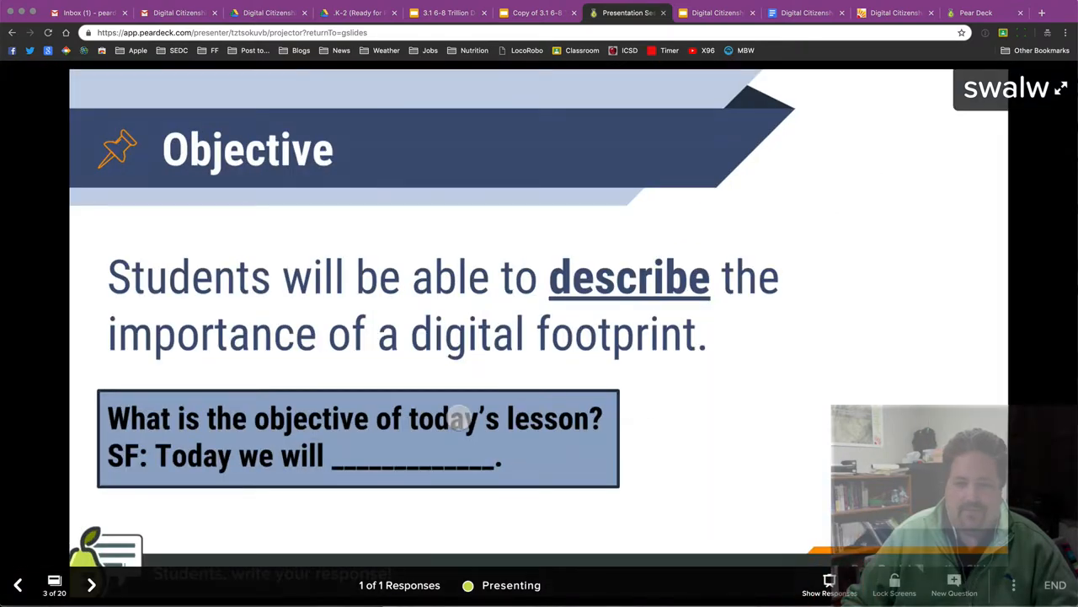
pyautogui.click(91, 584)
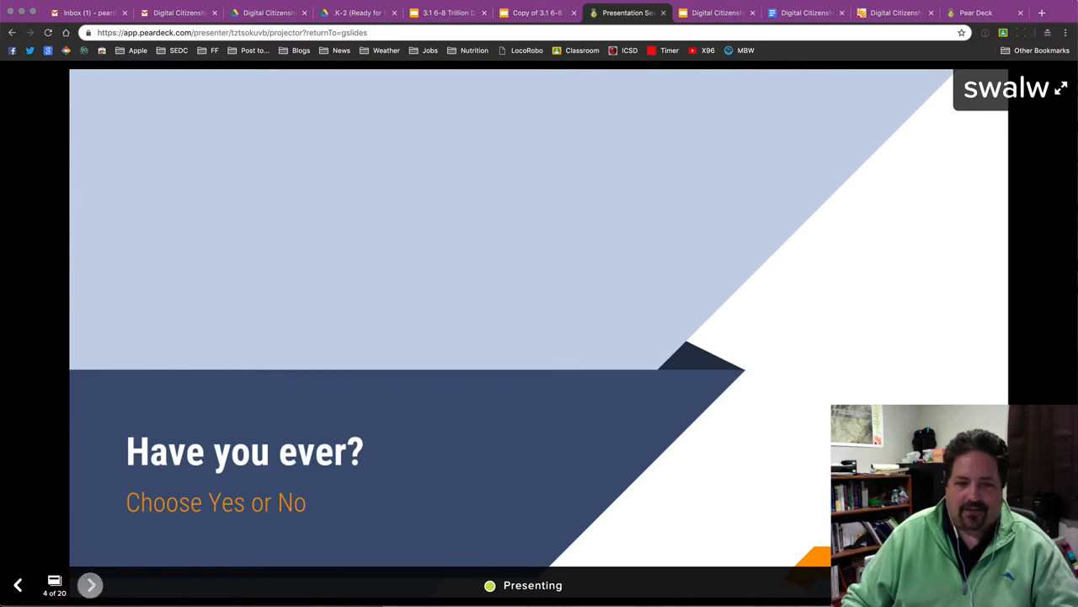
# - Answer Yes to 'Sent a message online?' as the student, then browse the slide overview
pyautogui.click(90, 585)
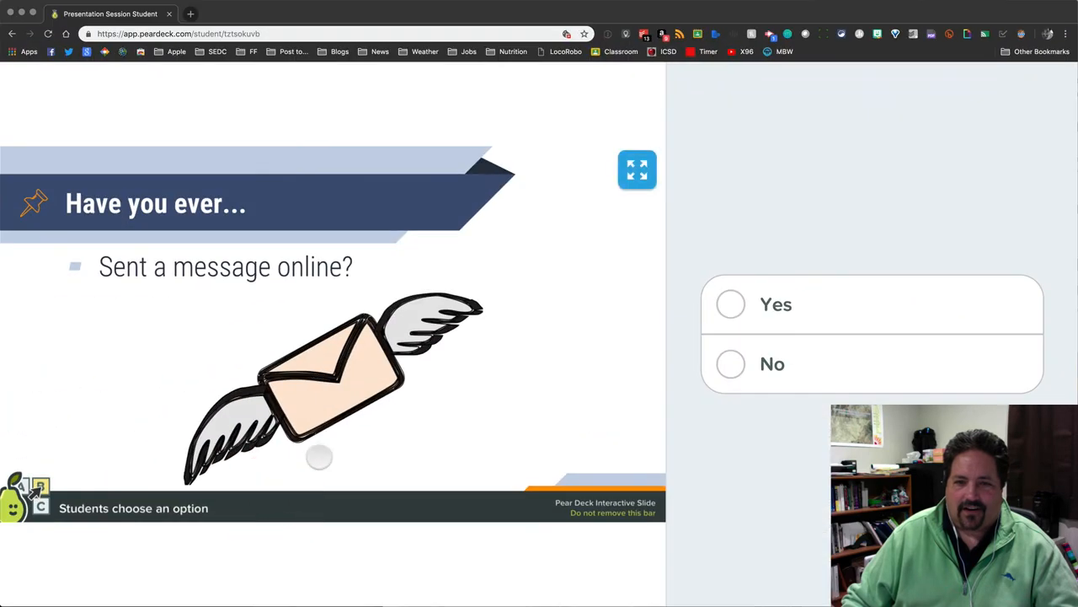
pyautogui.click(775, 304)
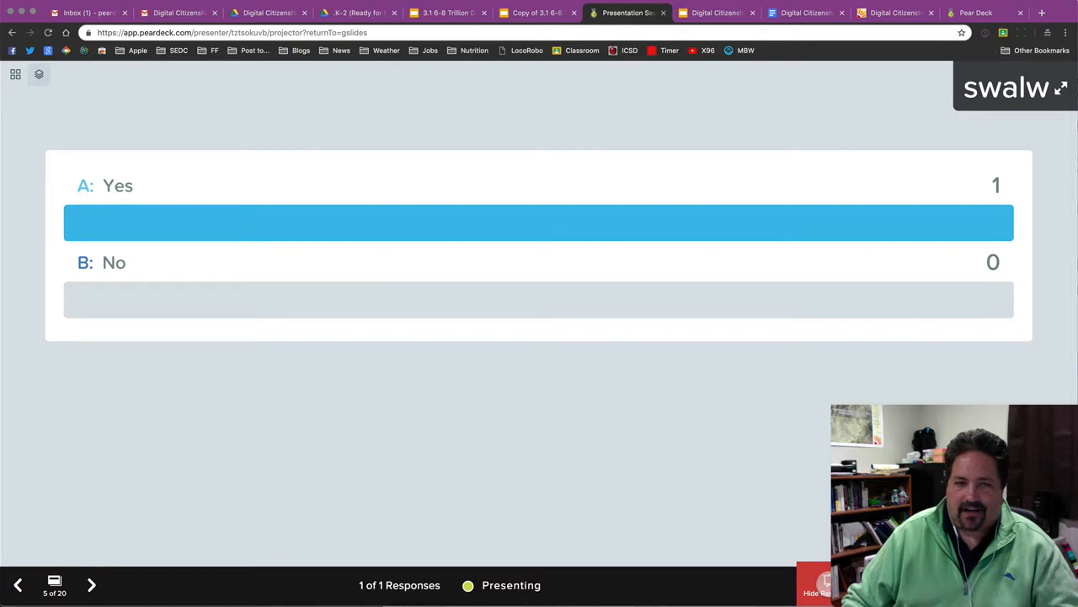
pyautogui.click(91, 583)
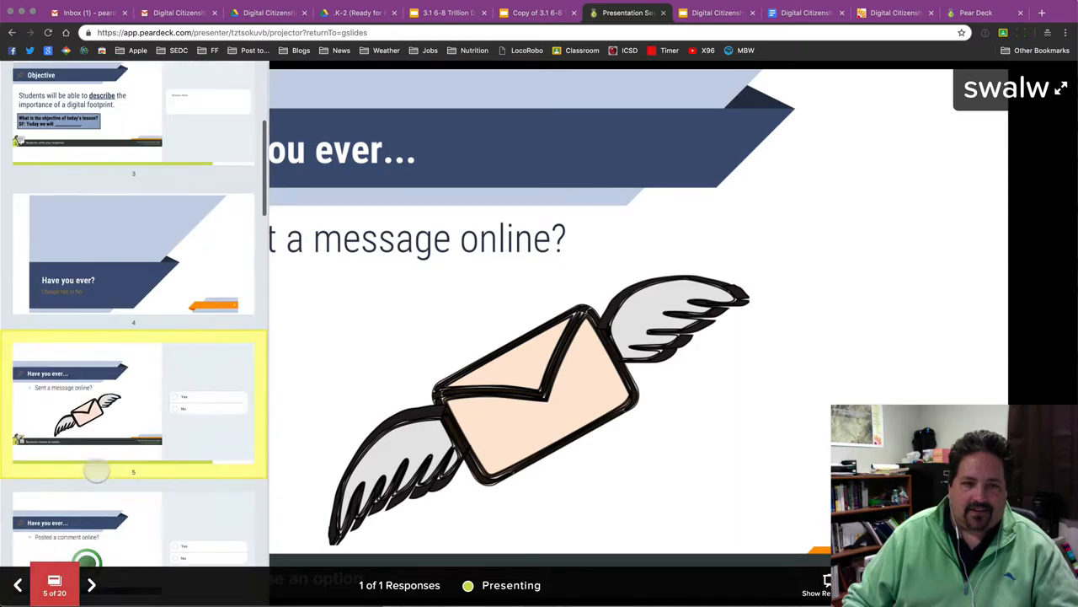
pyautogui.scroll(-3)
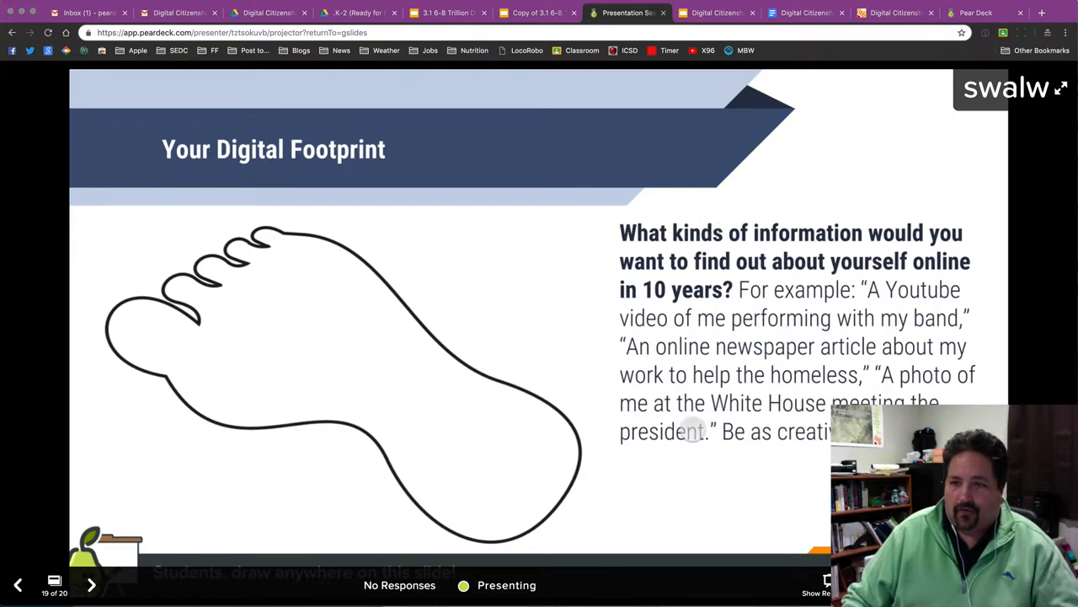
pyautogui.moveTo(653, 368)
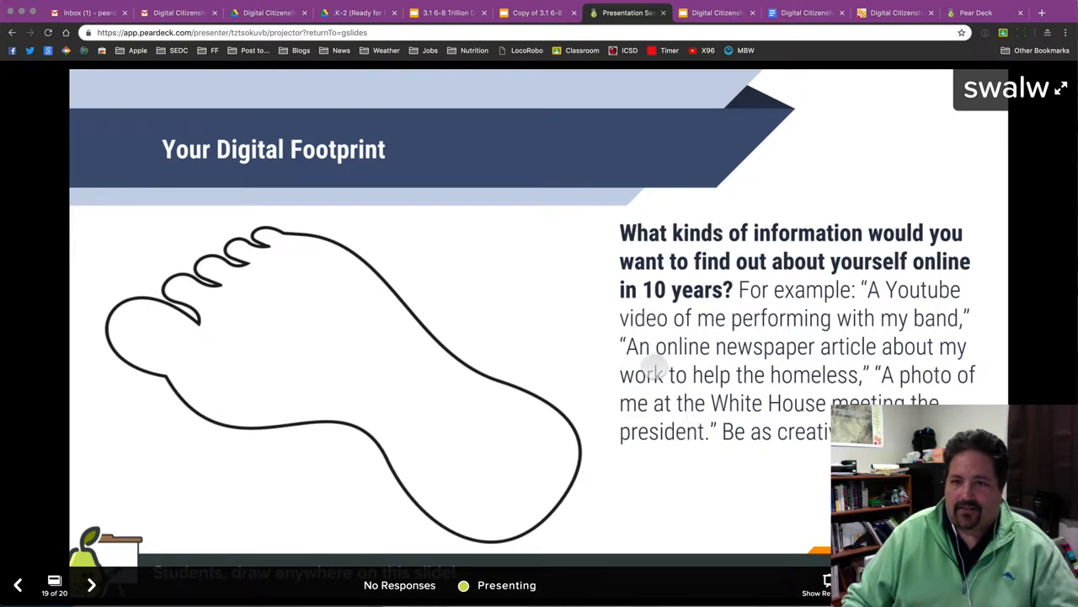
pyautogui.moveTo(706, 455)
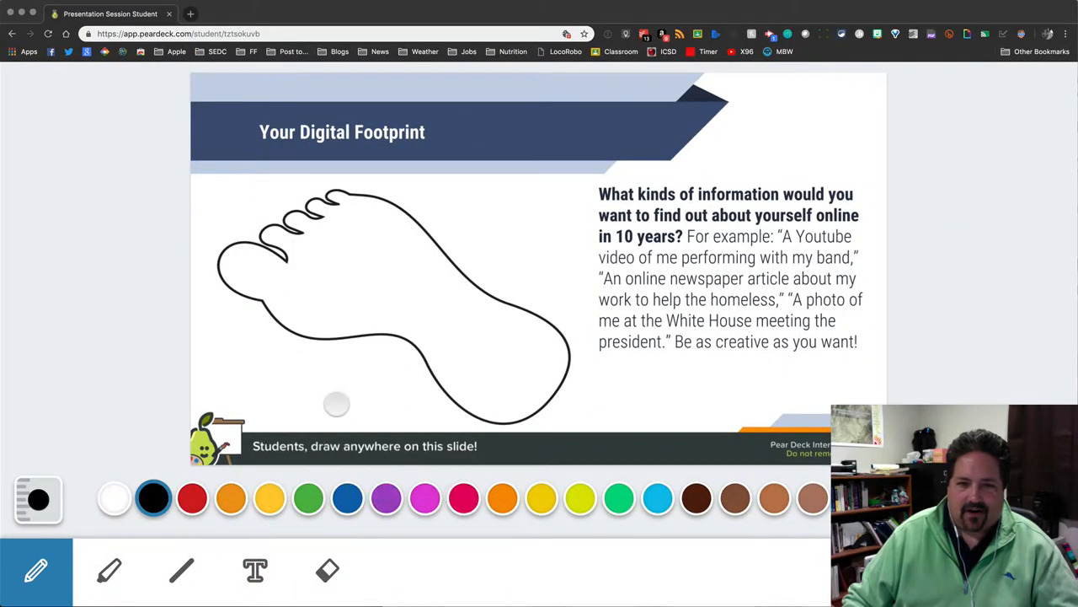
# - Pick pink for drawing, then end the session named 'Digital Footprint' with takeaways published
pyautogui.click(425, 498)
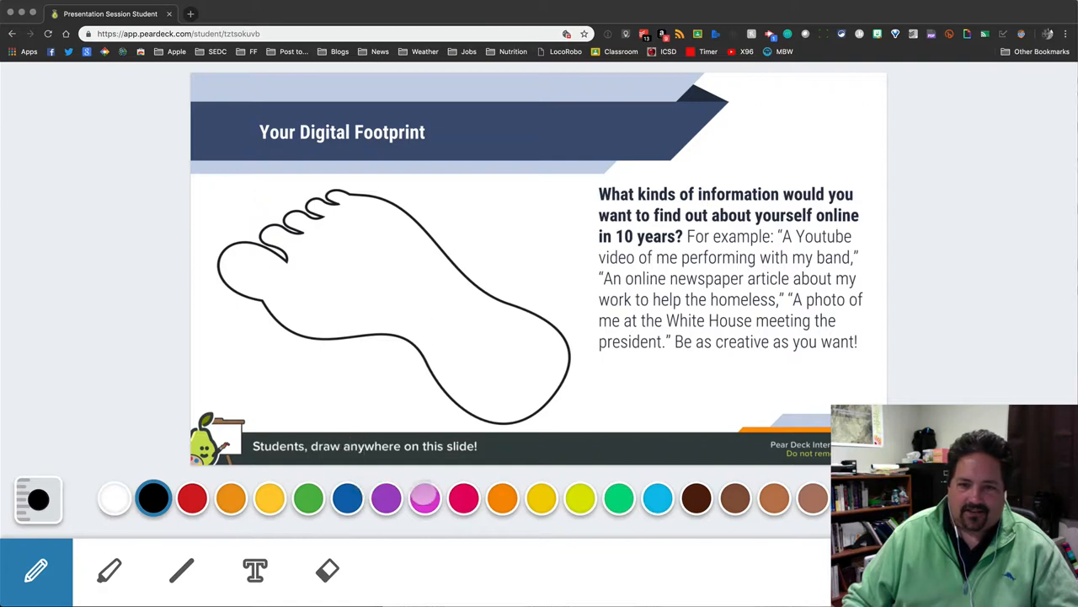
pyautogui.click(424, 498)
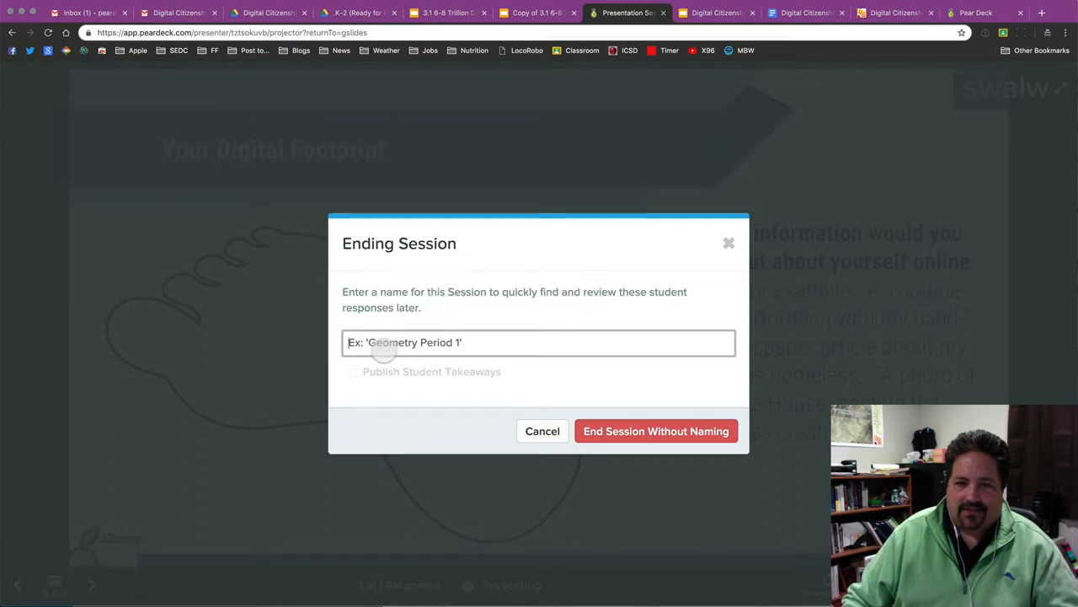
pyautogui.click(432, 342)
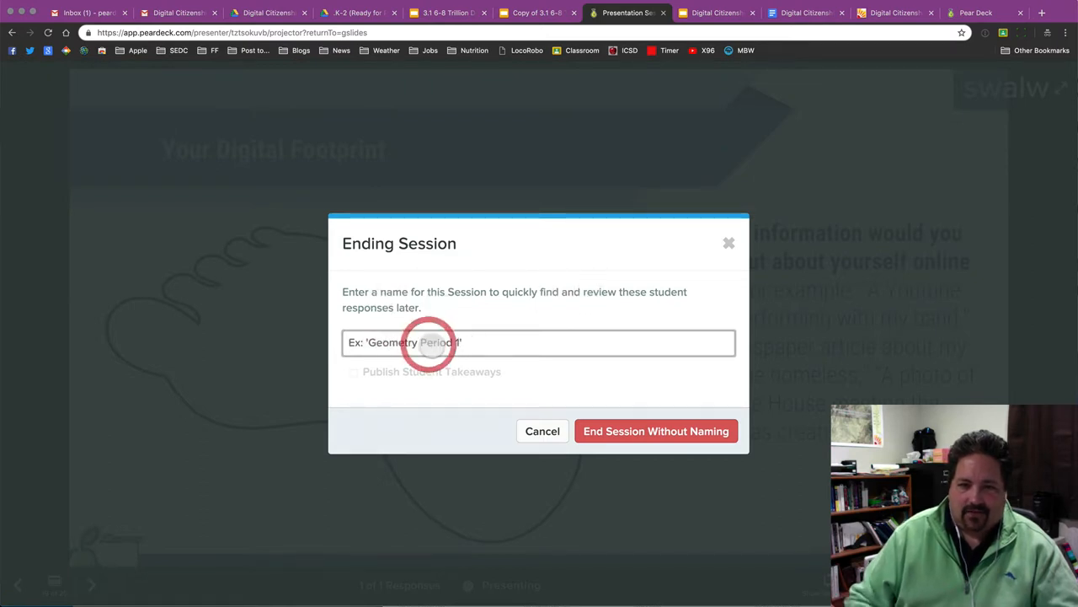
pyautogui.write('Digital Footprint')
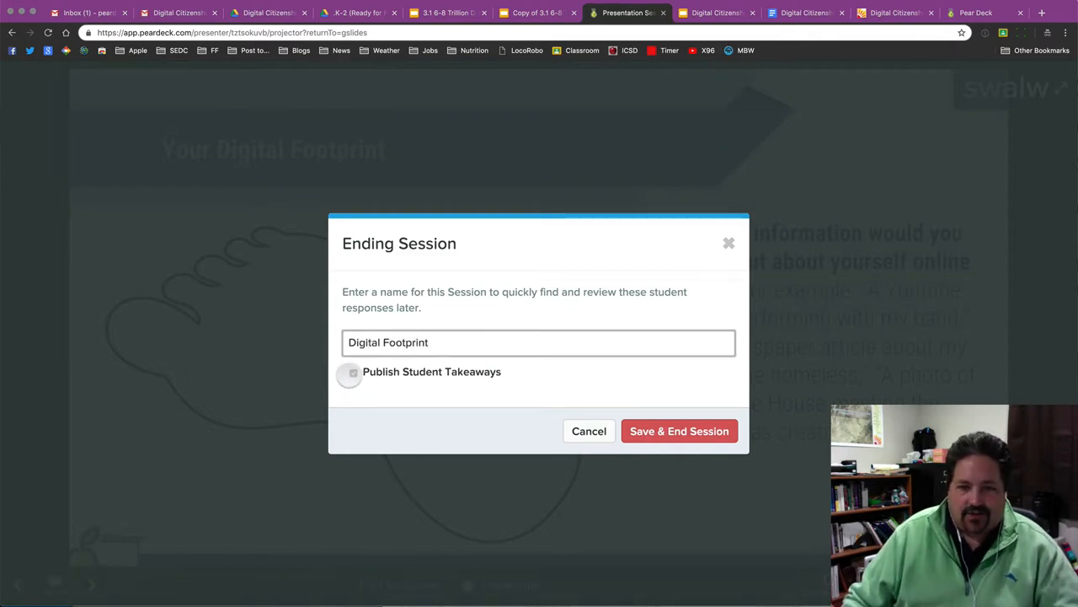
pyautogui.click(352, 371)
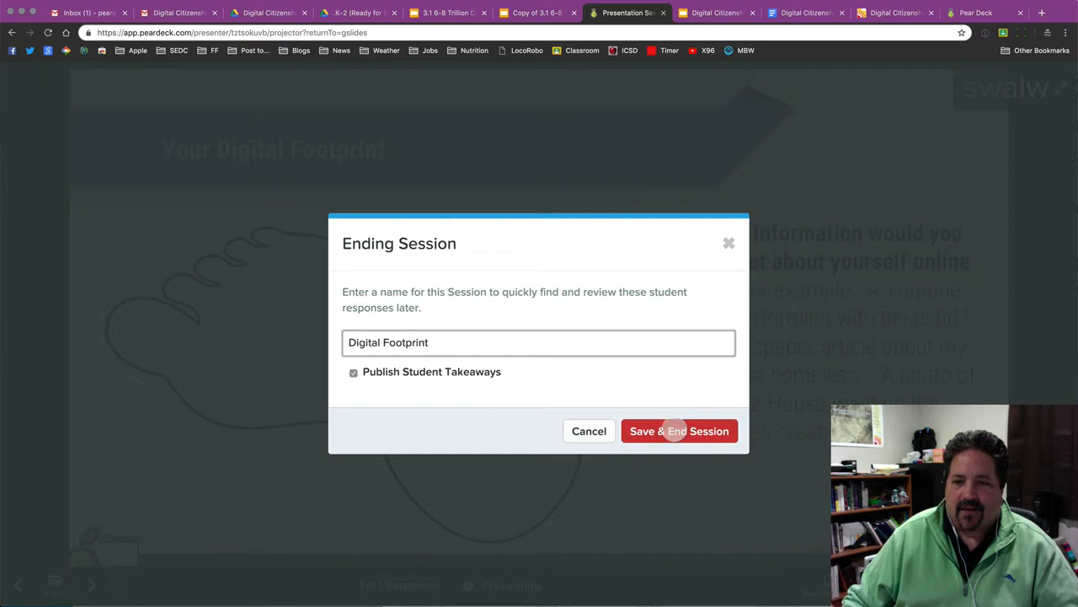
pyautogui.click(679, 430)
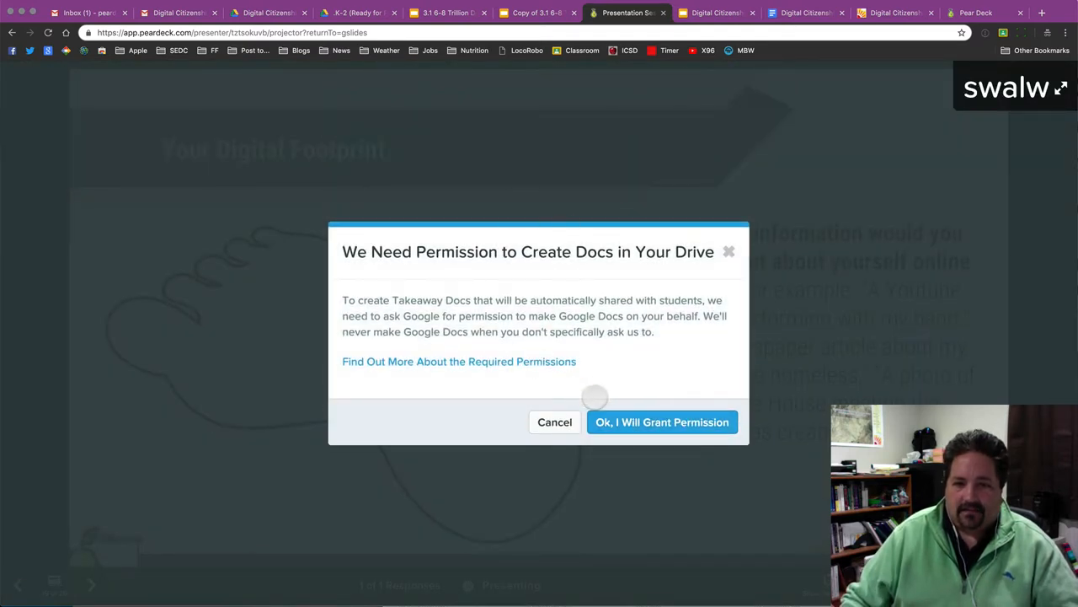
# - Grant Pear Deck permission to create and manage Google Docs in Drive
pyautogui.click(662, 422)
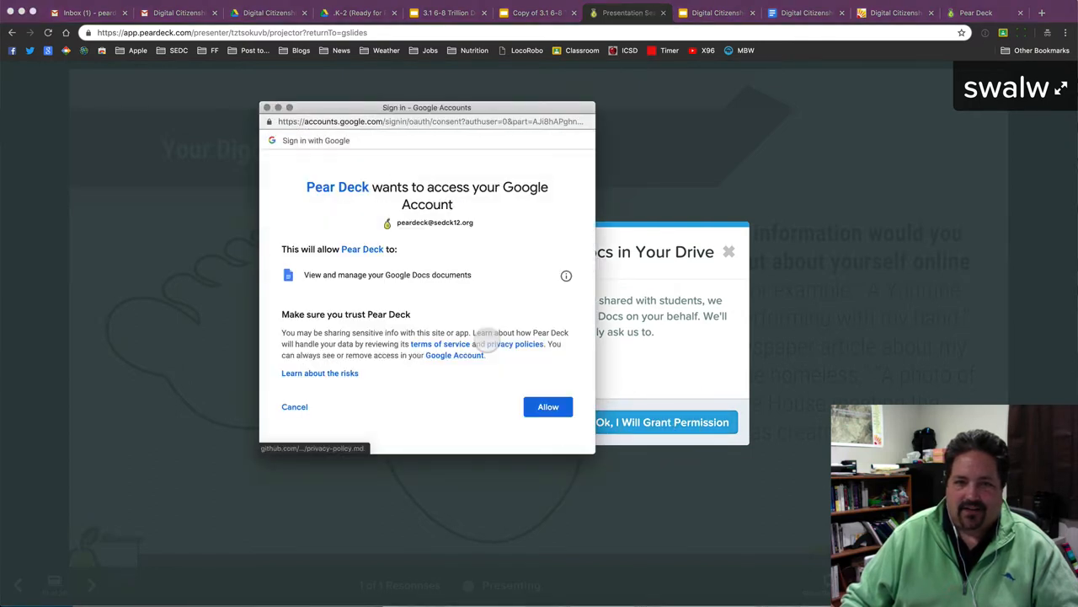
pyautogui.click(547, 406)
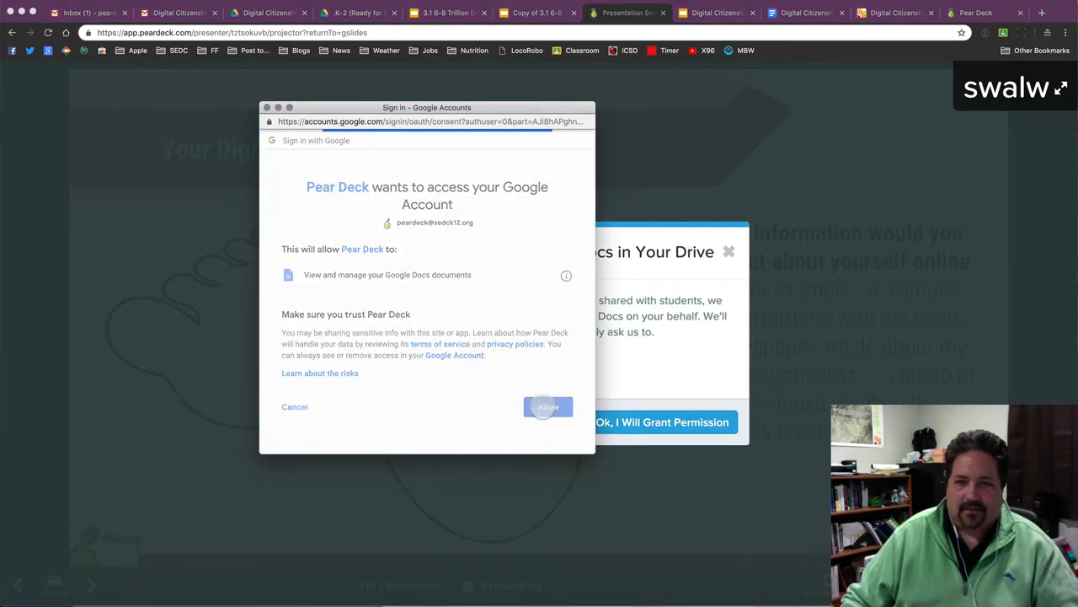
pyautogui.click(548, 407)
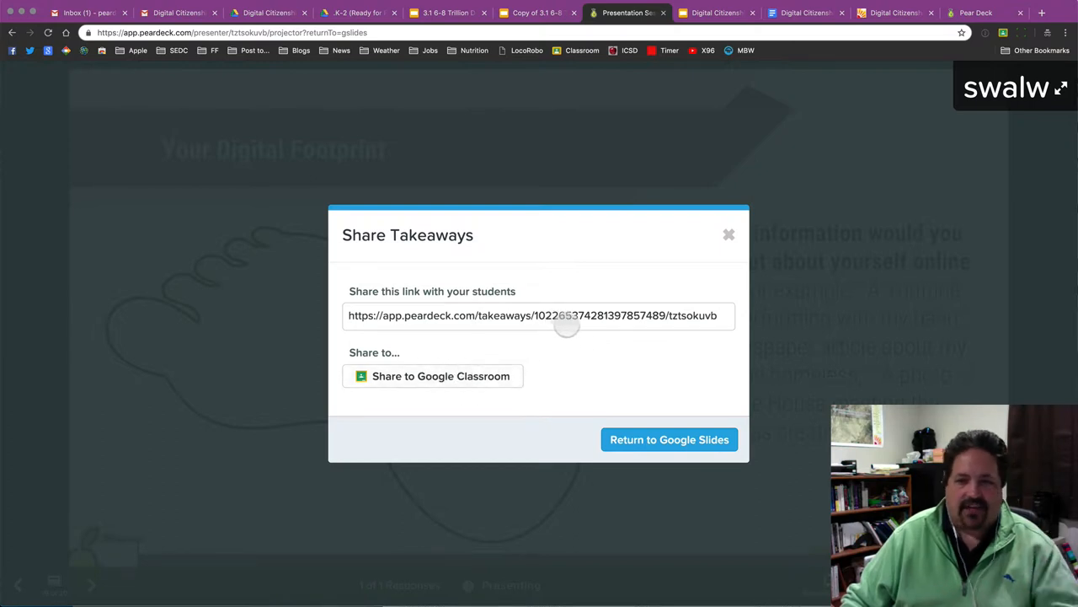
# - Return from the Share Takeaways dialog to the Trillion Dollar Footprint deck
pyautogui.click(669, 439)
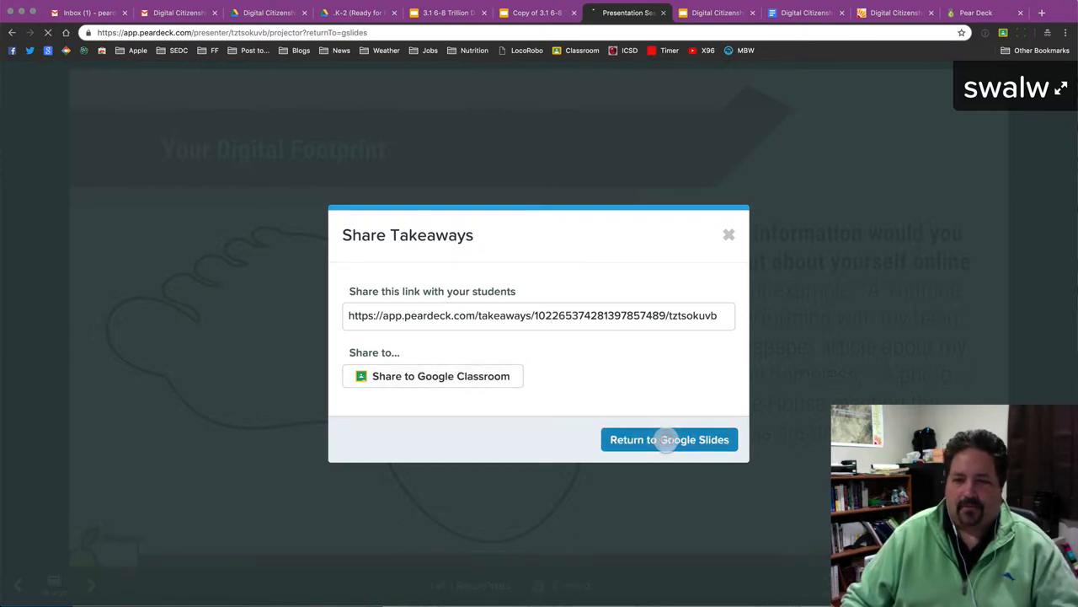
pyautogui.click(669, 439)
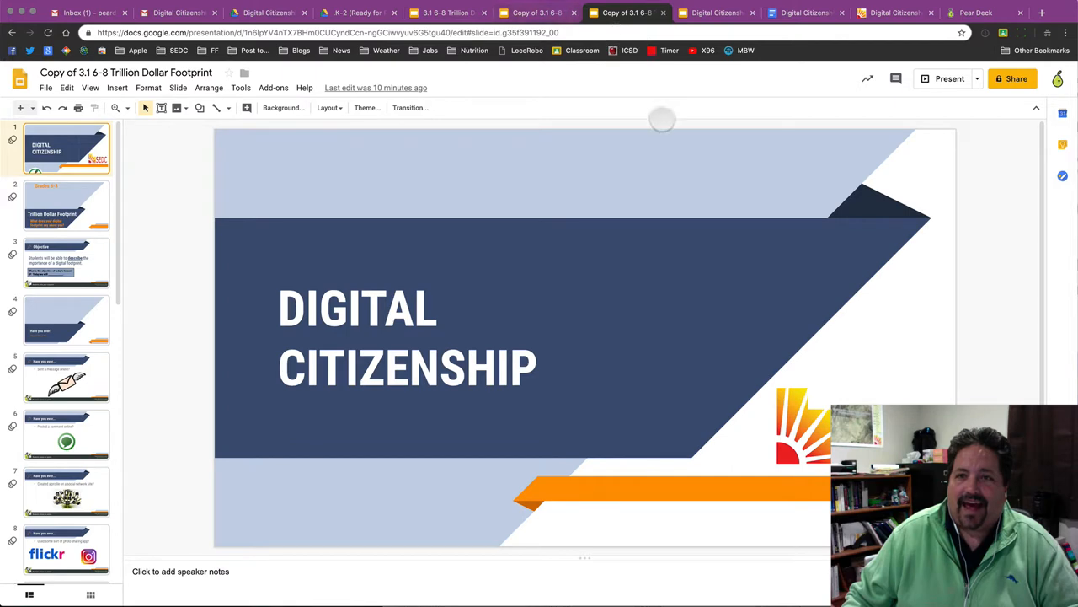
# - In the Interactive Lessons deck, follow slide 7's Power-up Chrome Extension link
pyautogui.click(715, 13)
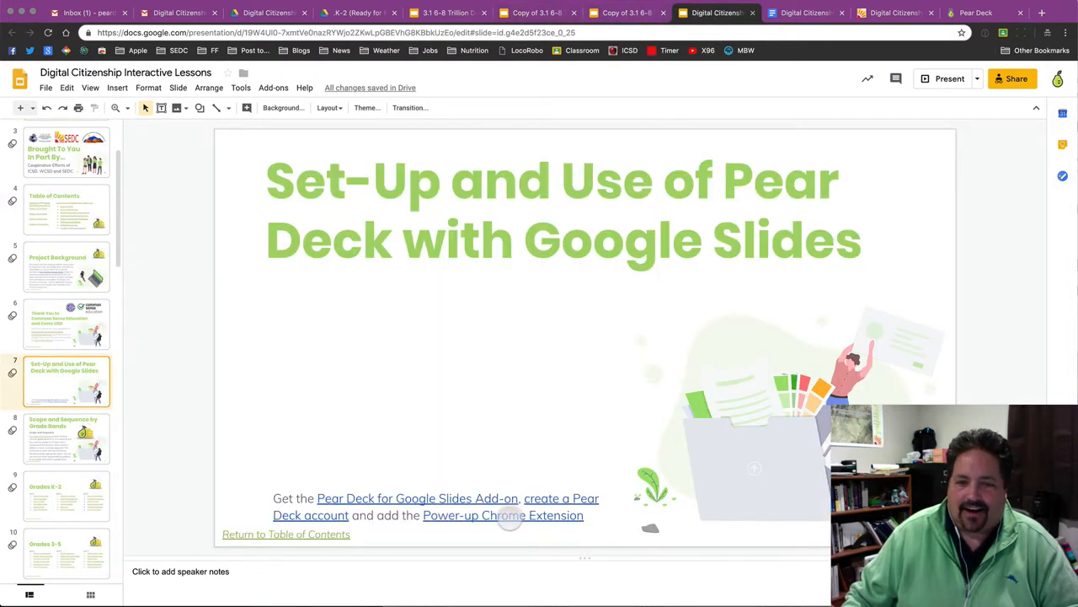
pyautogui.click(503, 515)
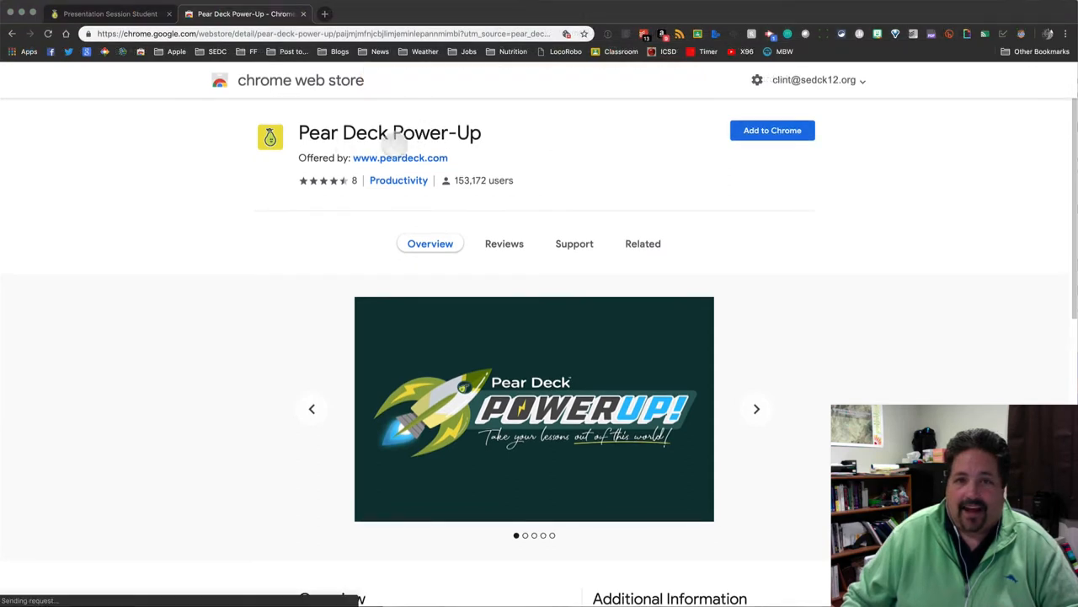
# - Add the Pear Deck Power-Up to Chrome, then return to the Scope and Sequence slide
pyautogui.click(771, 130)
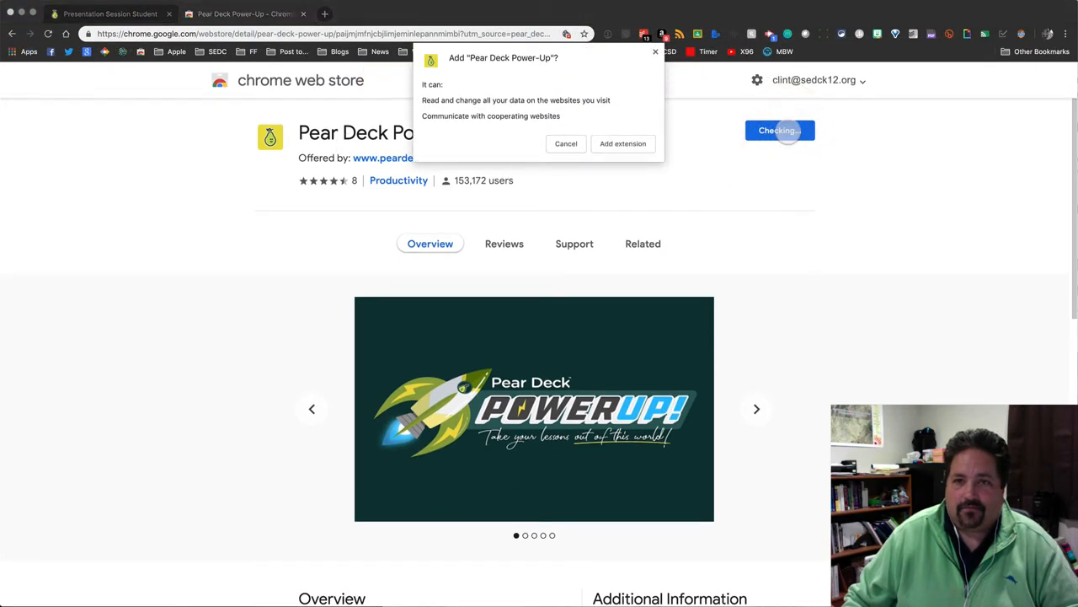
pyautogui.click(623, 144)
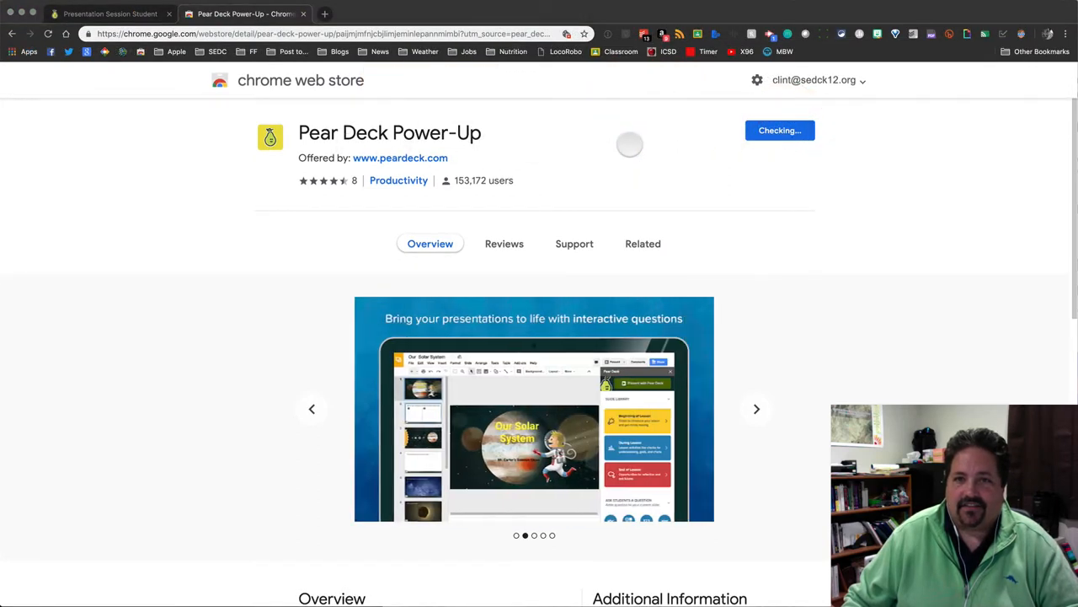
pyautogui.click(778, 130)
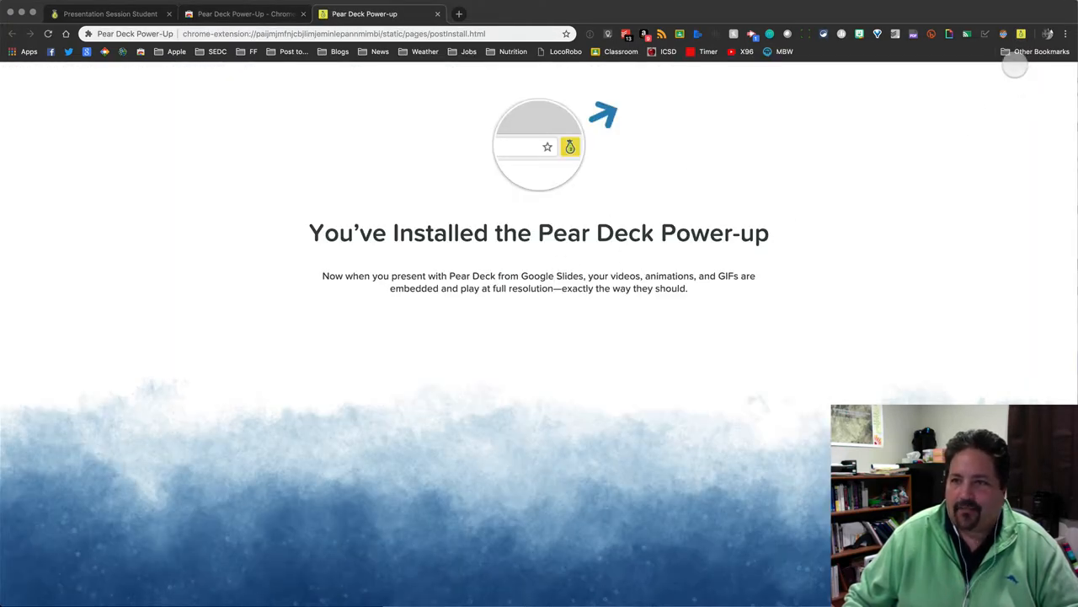
pyautogui.click(1016, 33)
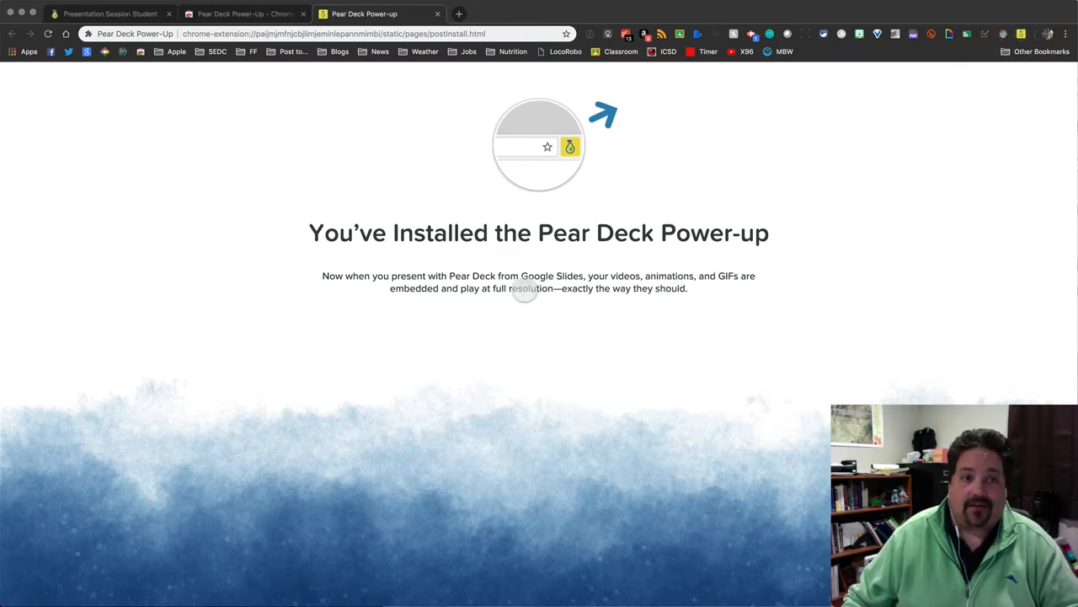
pyautogui.click(661, 14)
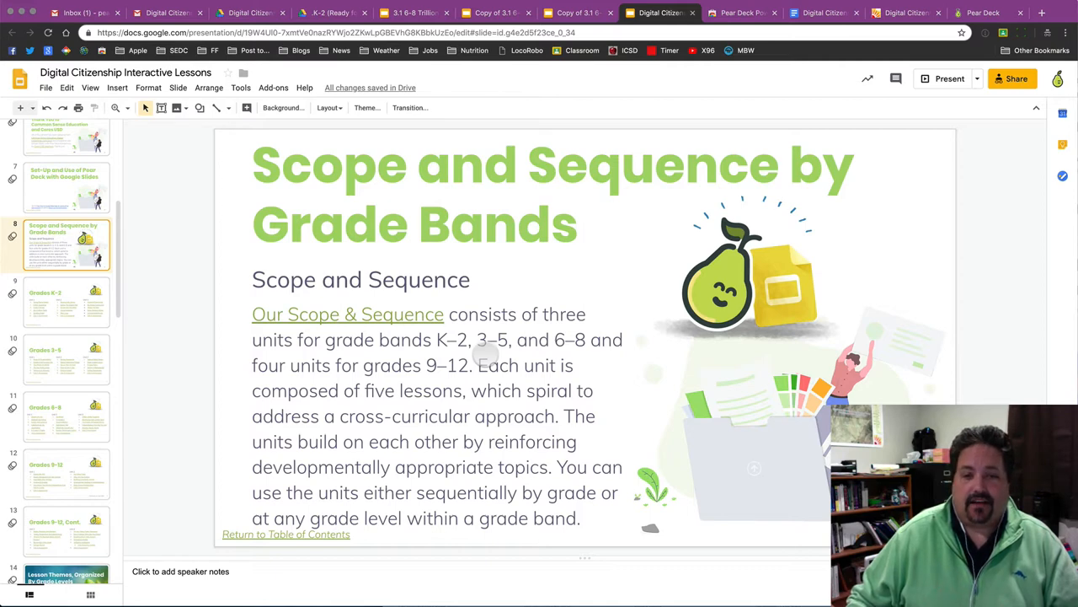
# - Open the 'Our Scope & Sequence' link's Google Doc from the slide text
pyautogui.click(347, 314)
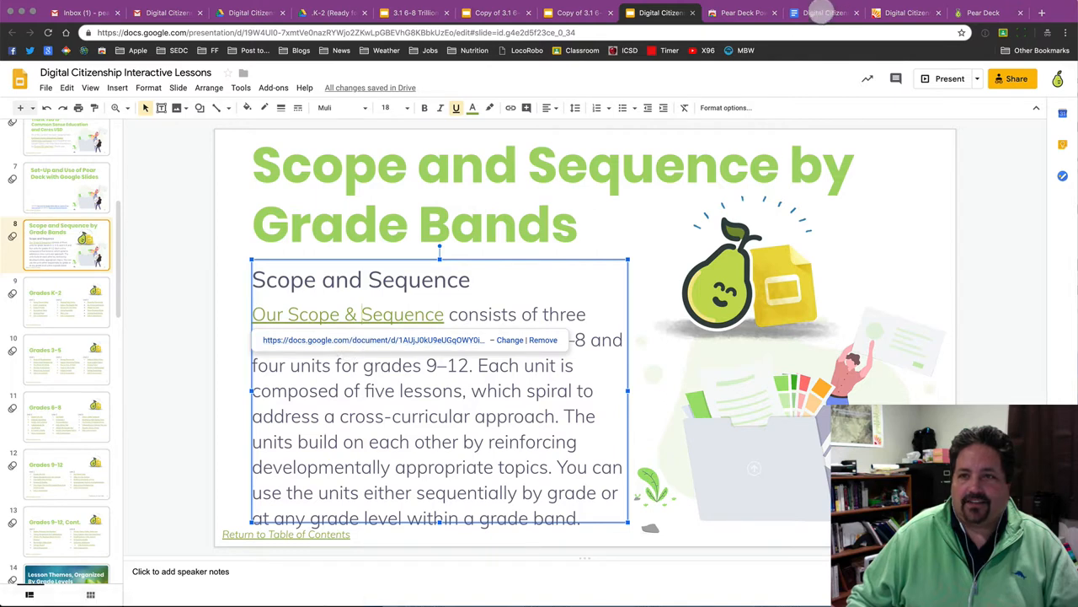
pyautogui.click(348, 314)
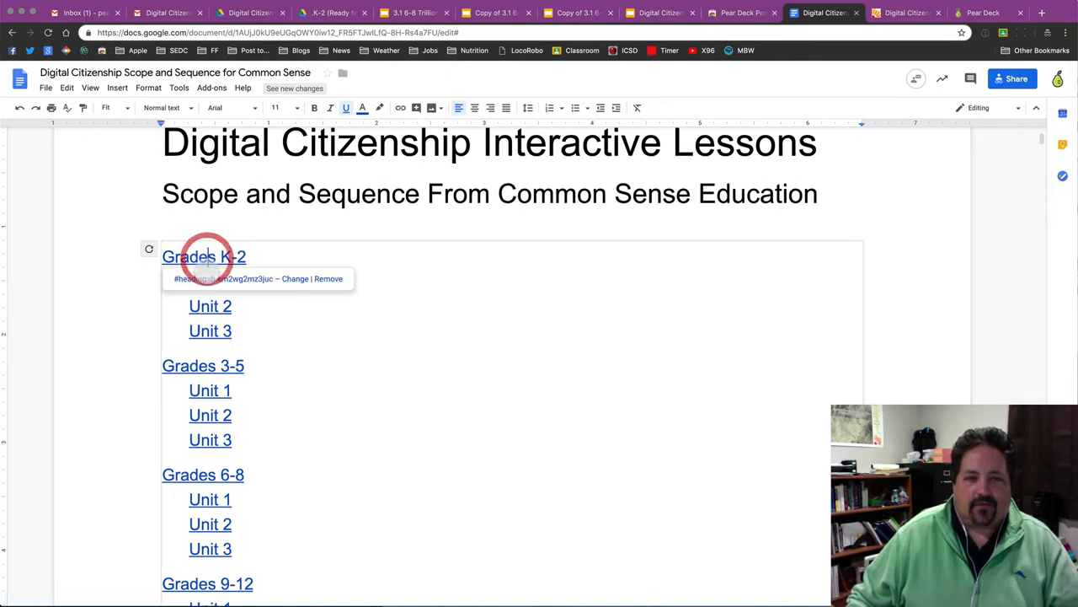
# - Jump to Grades K-2 and scroll through its unit lessons into Grades 3-5
pyautogui.click(204, 257)
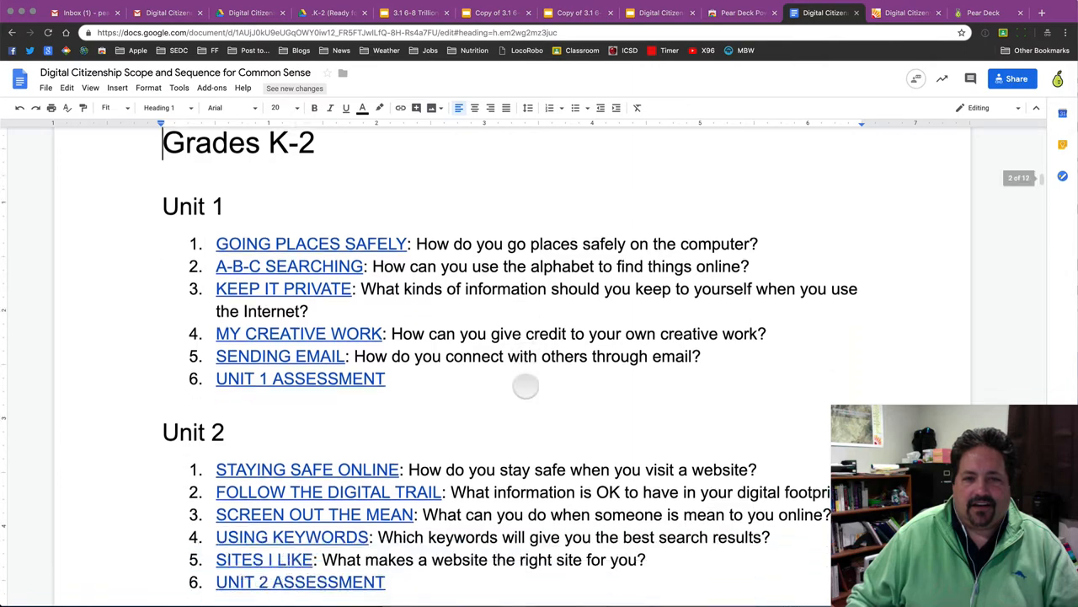
pyautogui.scroll(-3)
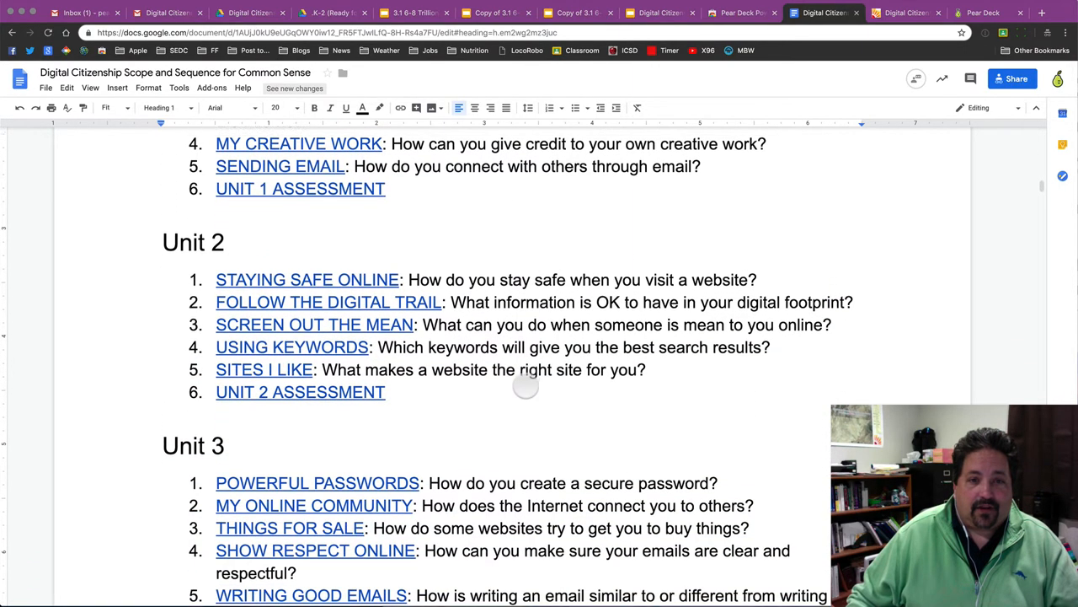
pyautogui.scroll(-3)
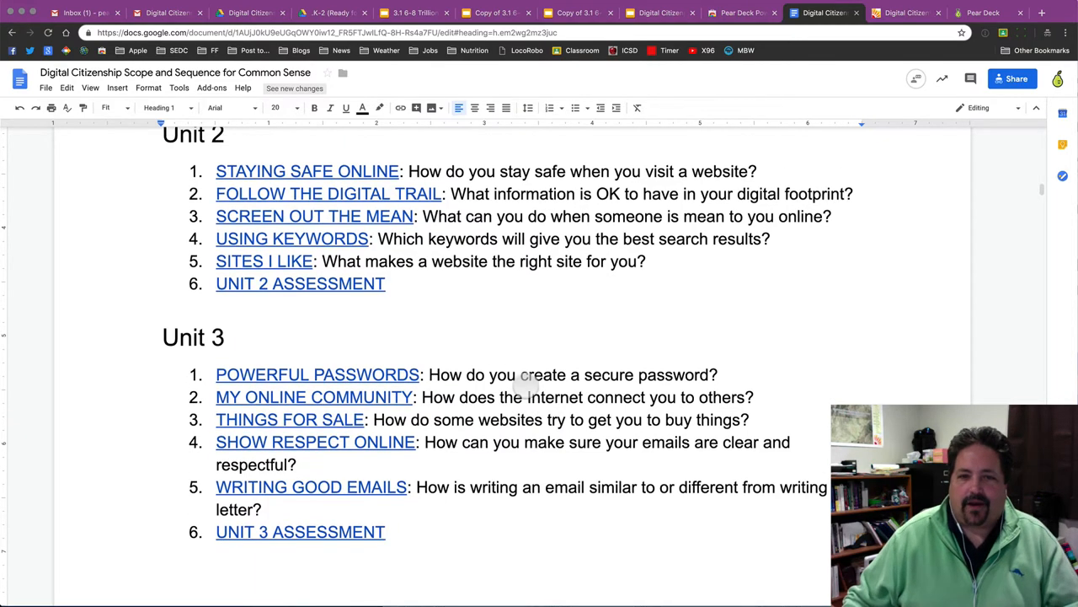
pyautogui.scroll(3)
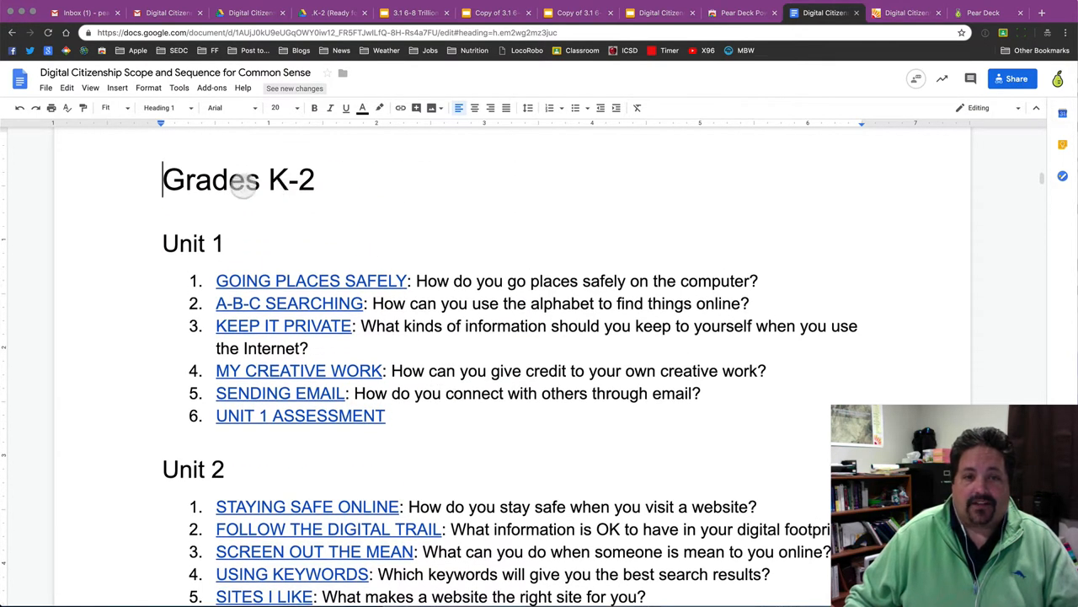
pyautogui.moveTo(453, 329)
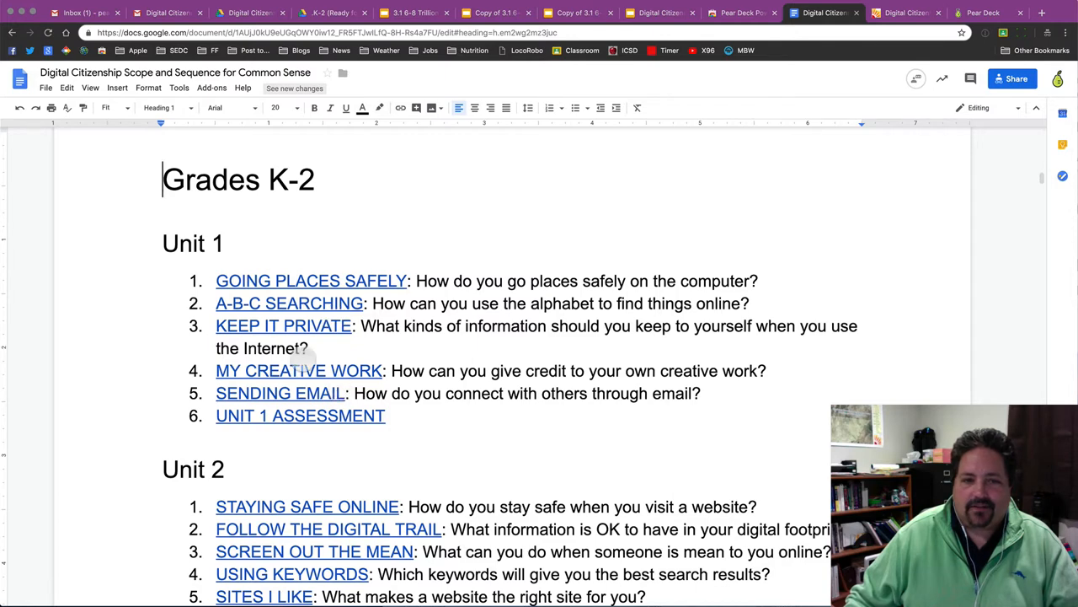
pyautogui.moveTo(494, 352)
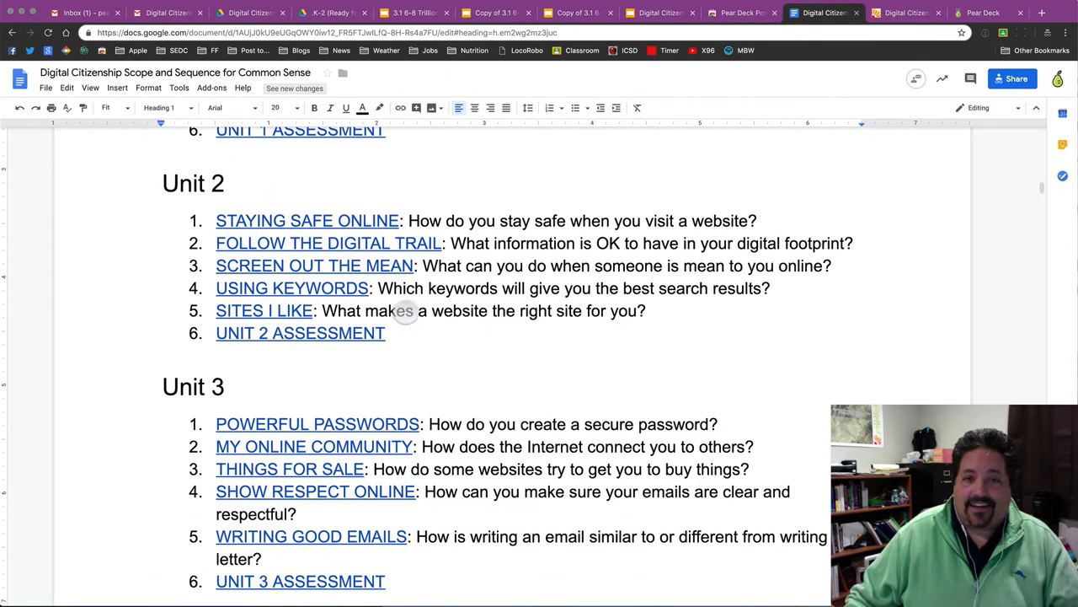
pyautogui.moveTo(465, 449)
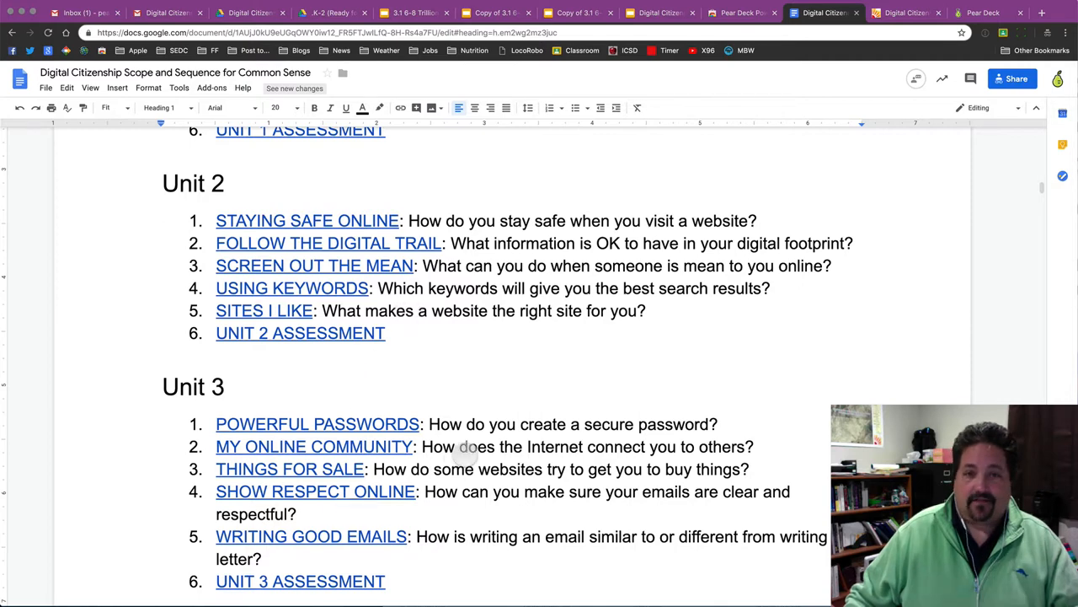
pyautogui.scroll(-3)
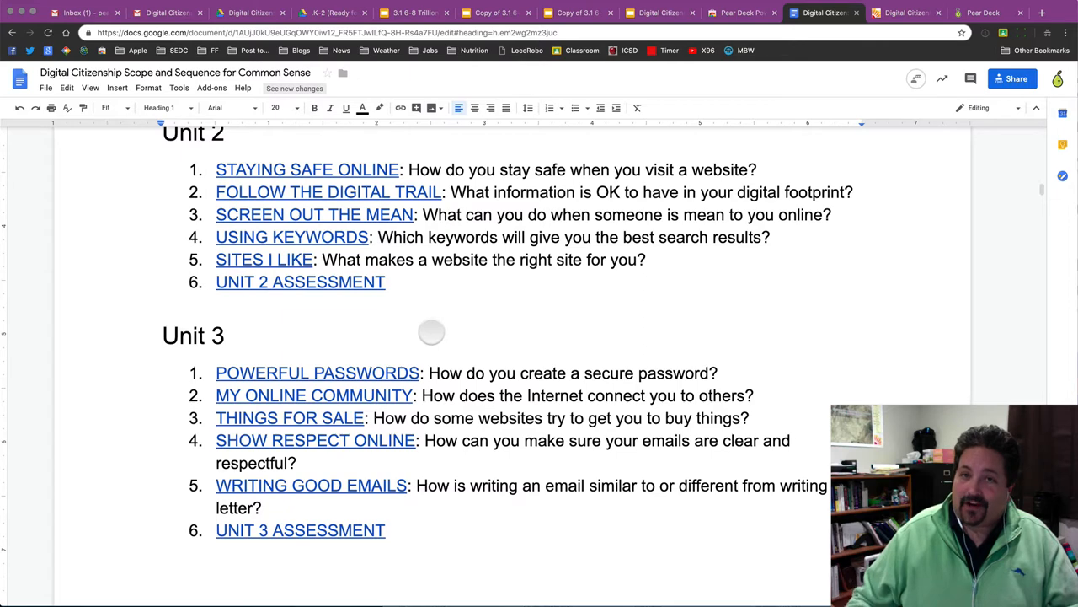
pyautogui.scroll(-3)
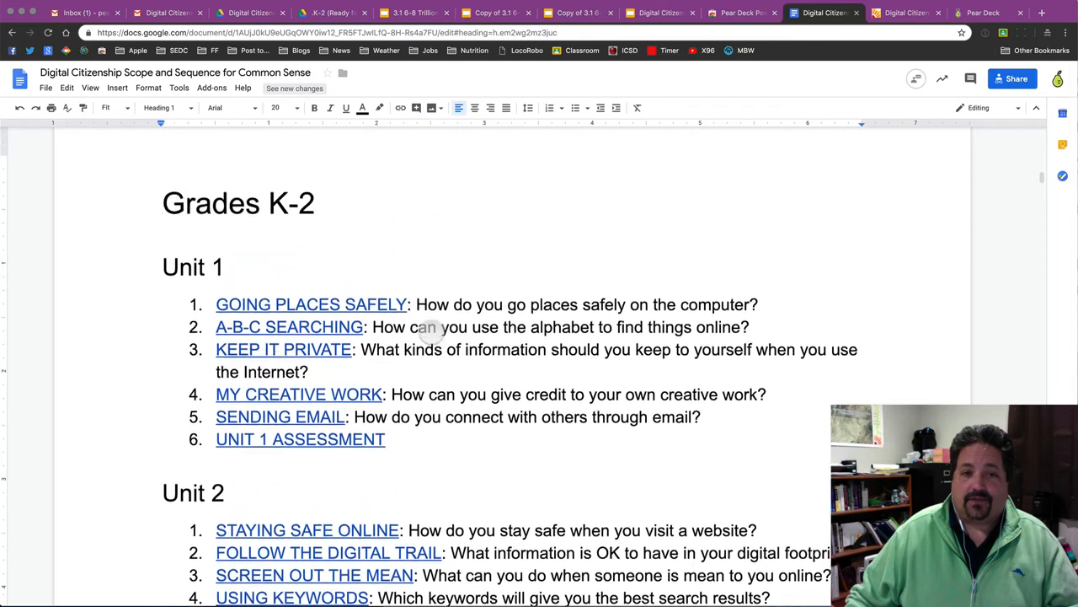
pyautogui.scroll(-3)
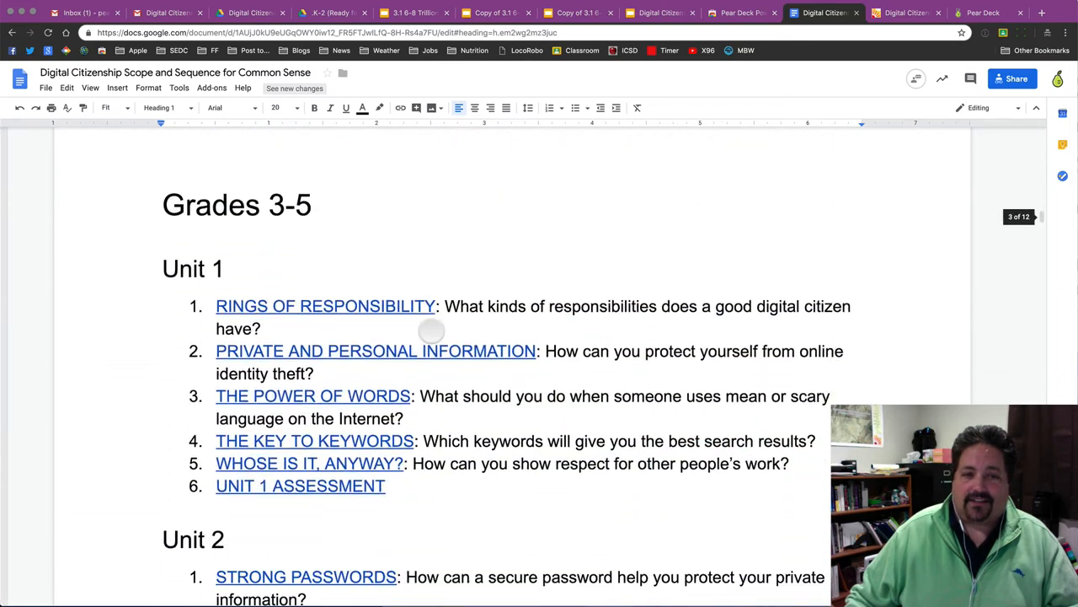
pyautogui.scroll(-3)
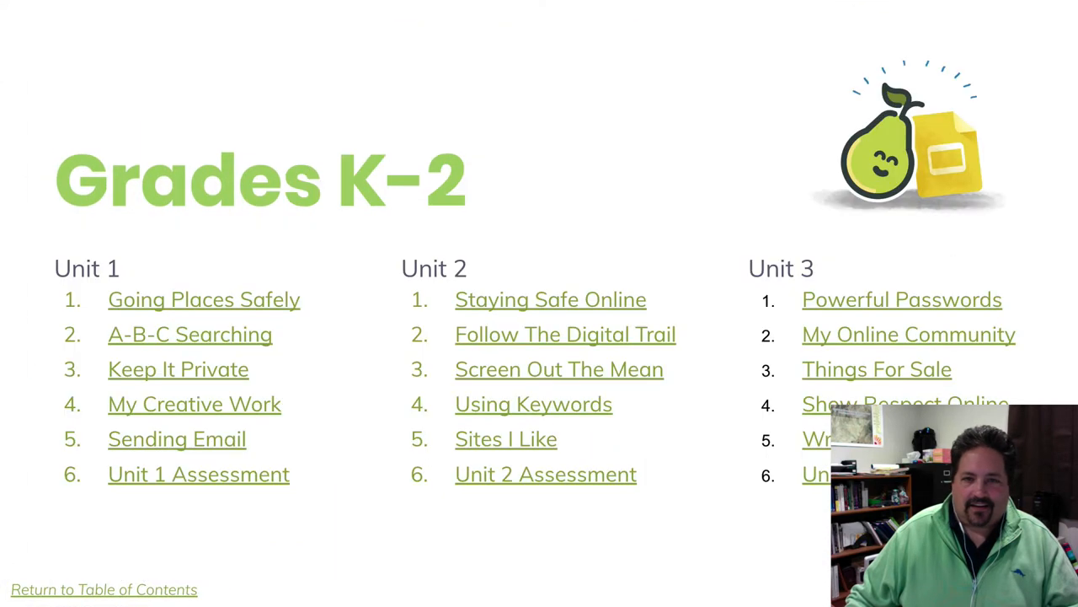
pyautogui.moveTo(487, 312)
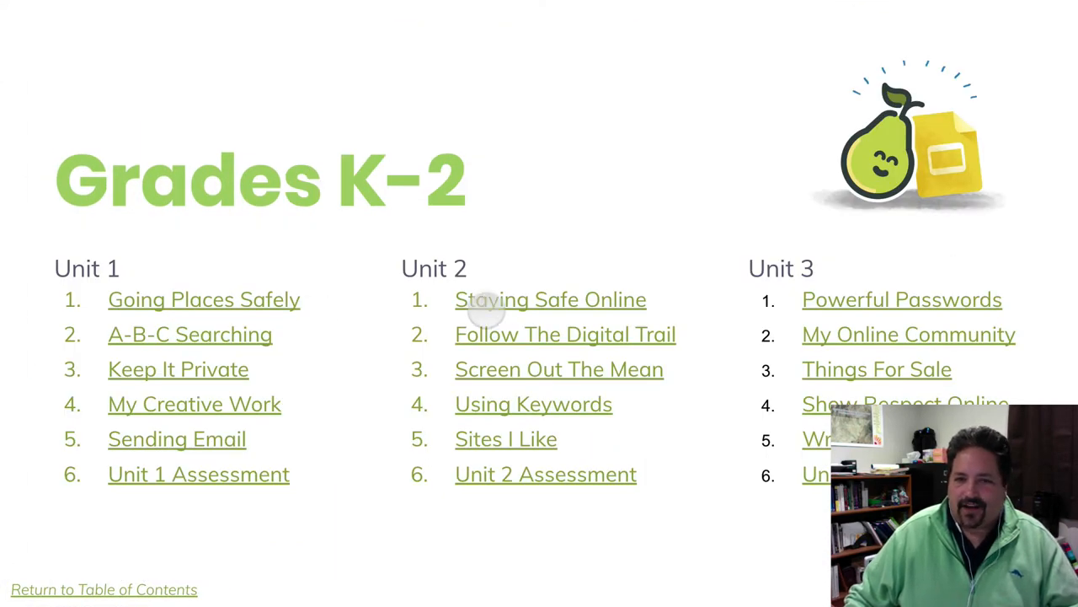